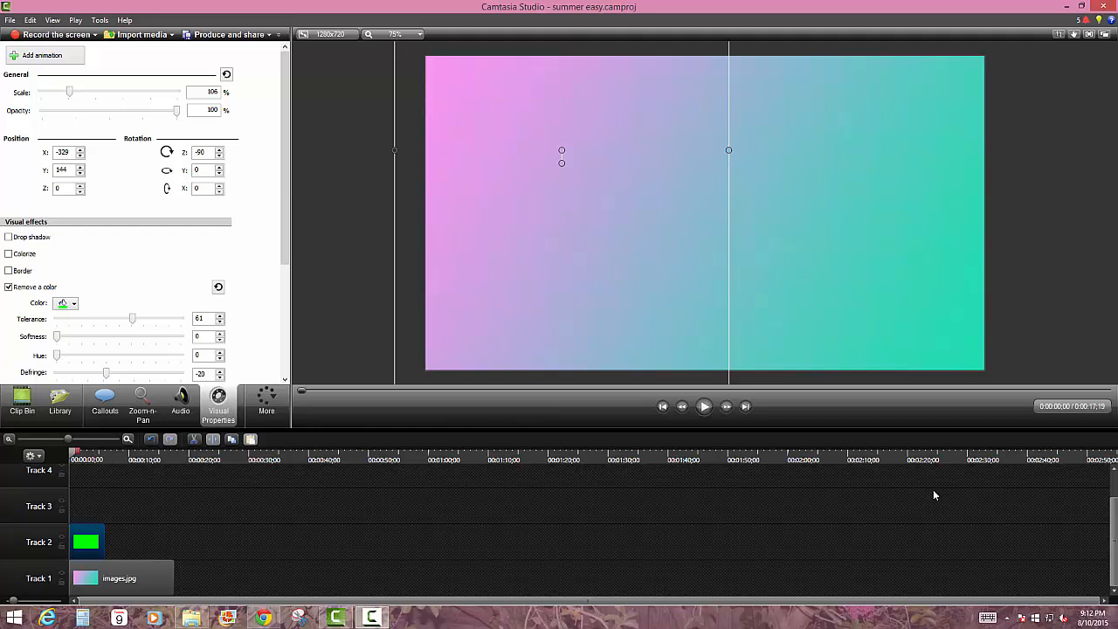
# - Play the Camtasia preview showing the TOTRIAL title over the gradient, then stop it
pyautogui.click(703, 406)
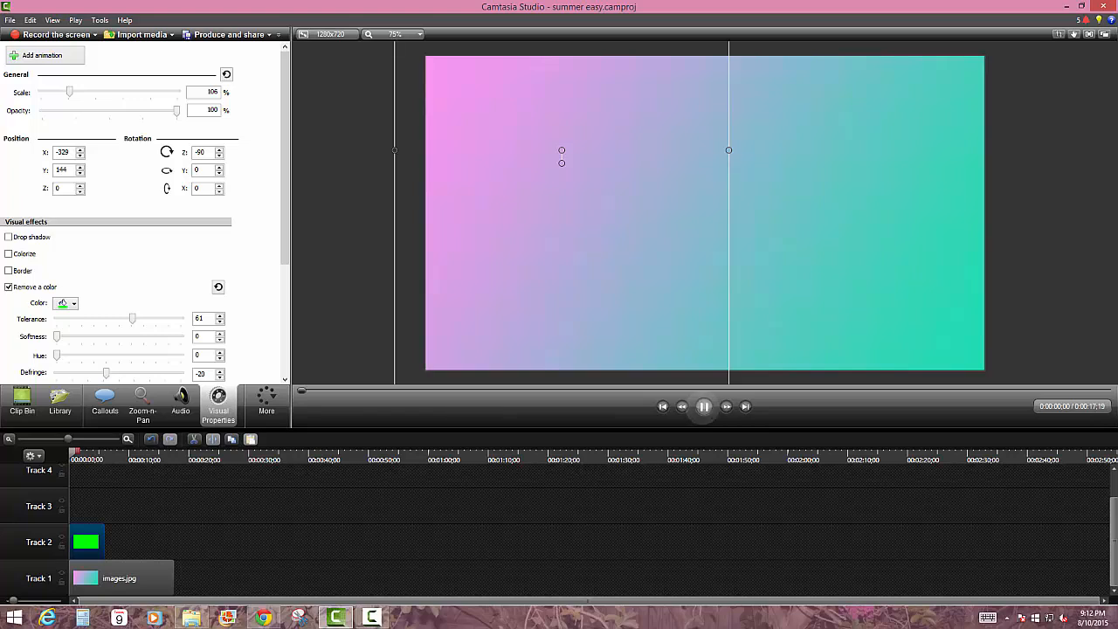
pyautogui.click(703, 406)
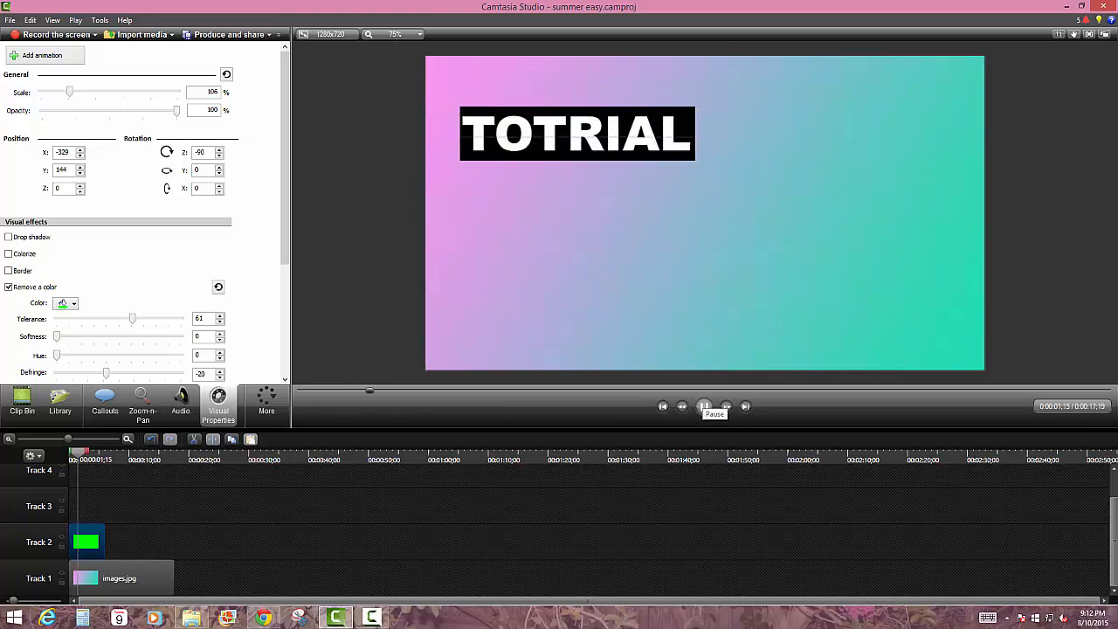
pyautogui.click(706, 406)
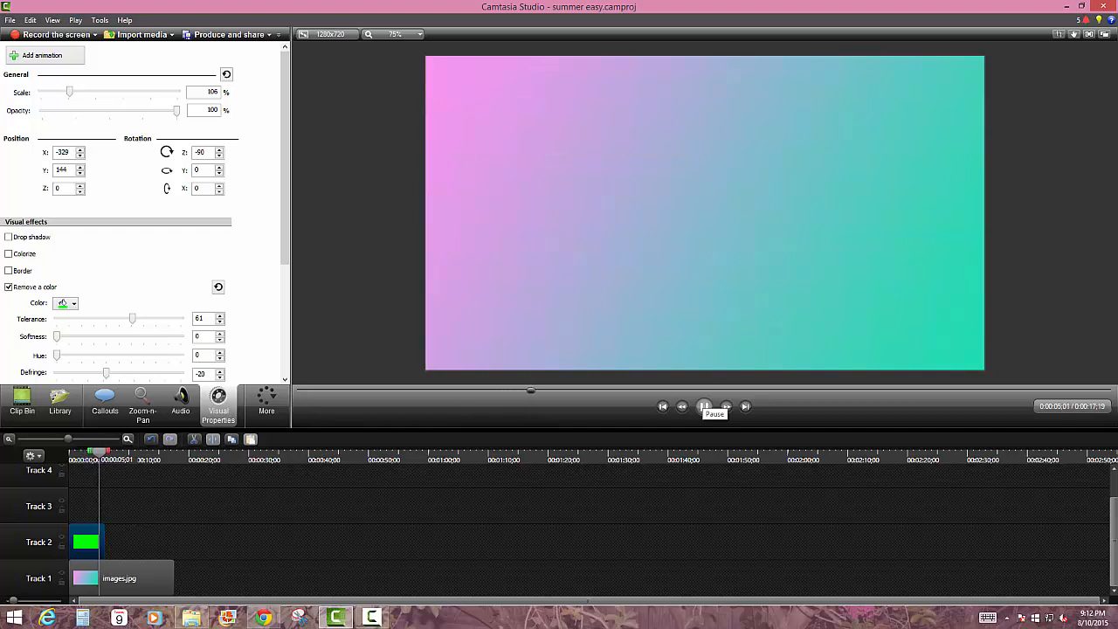
pyautogui.click(705, 406)
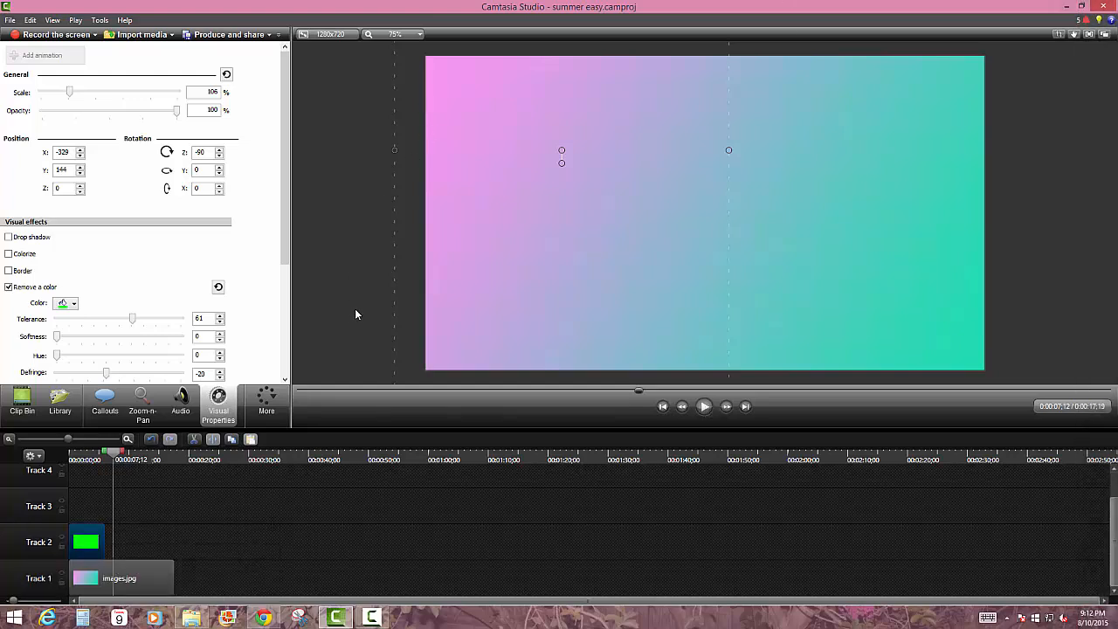
pyautogui.moveTo(417, 359)
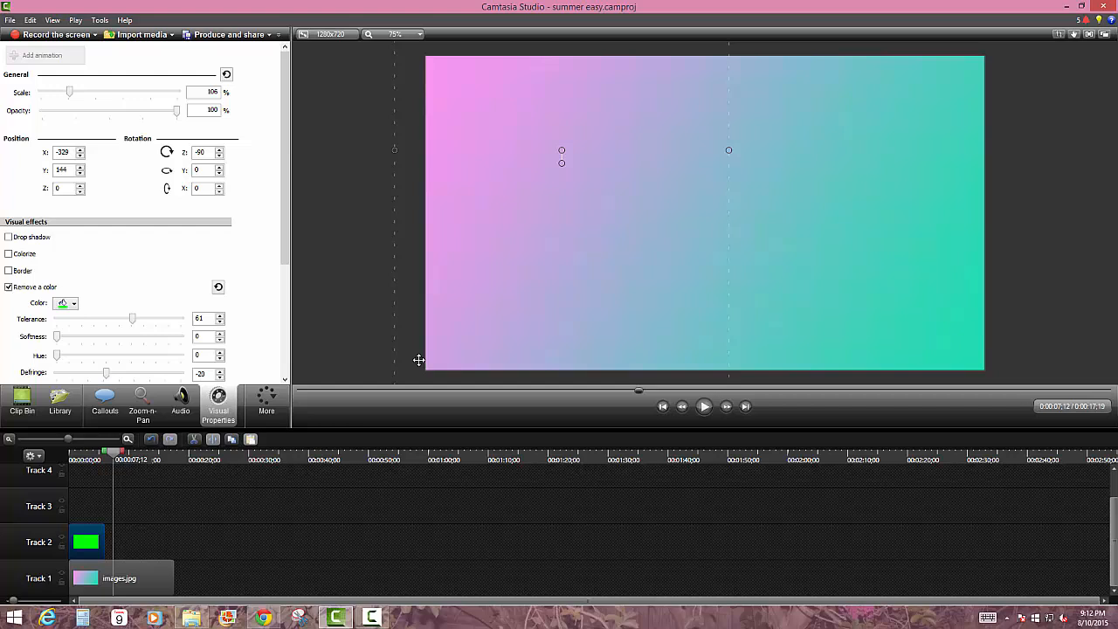
pyautogui.moveTo(417, 362)
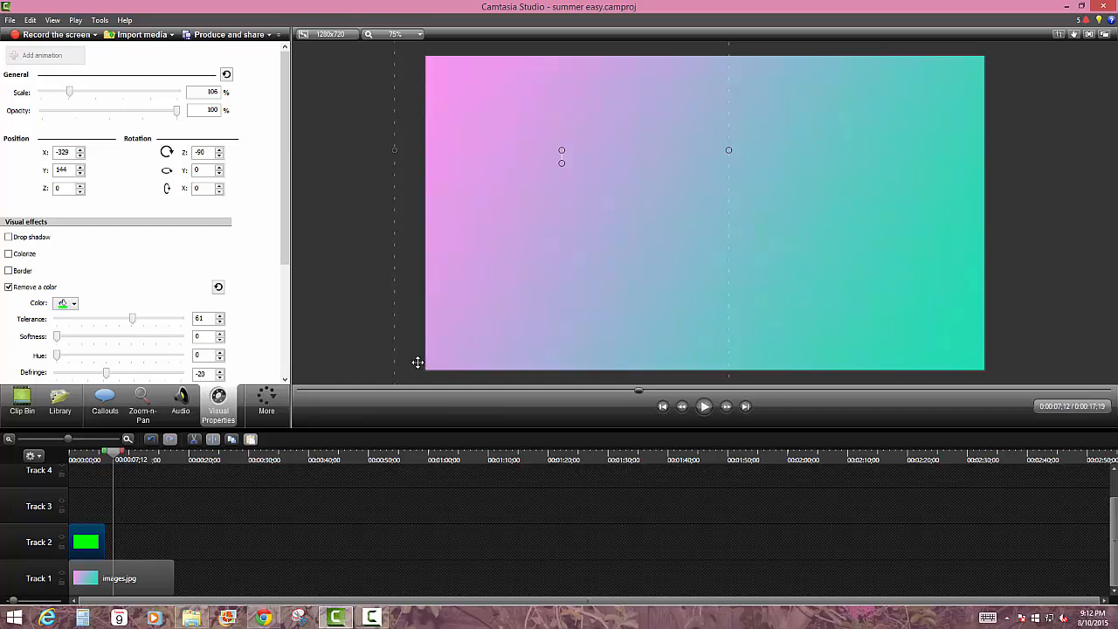
pyautogui.moveTo(538, 393)
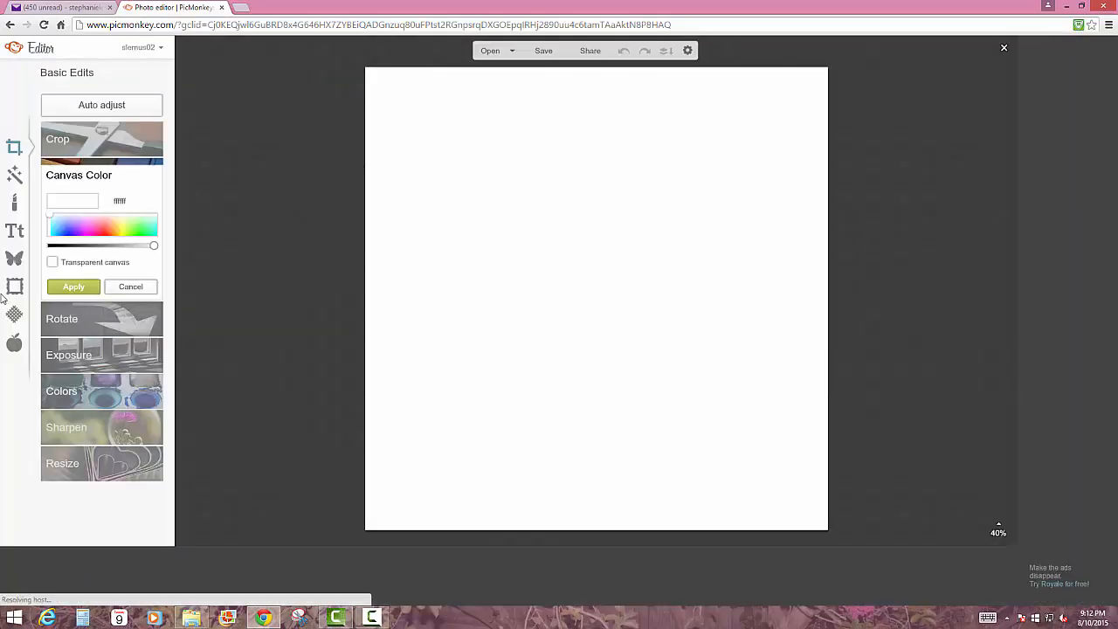
# - Make the canvas transparent and add a black geometric rectangle overlay
pyautogui.click(52, 262)
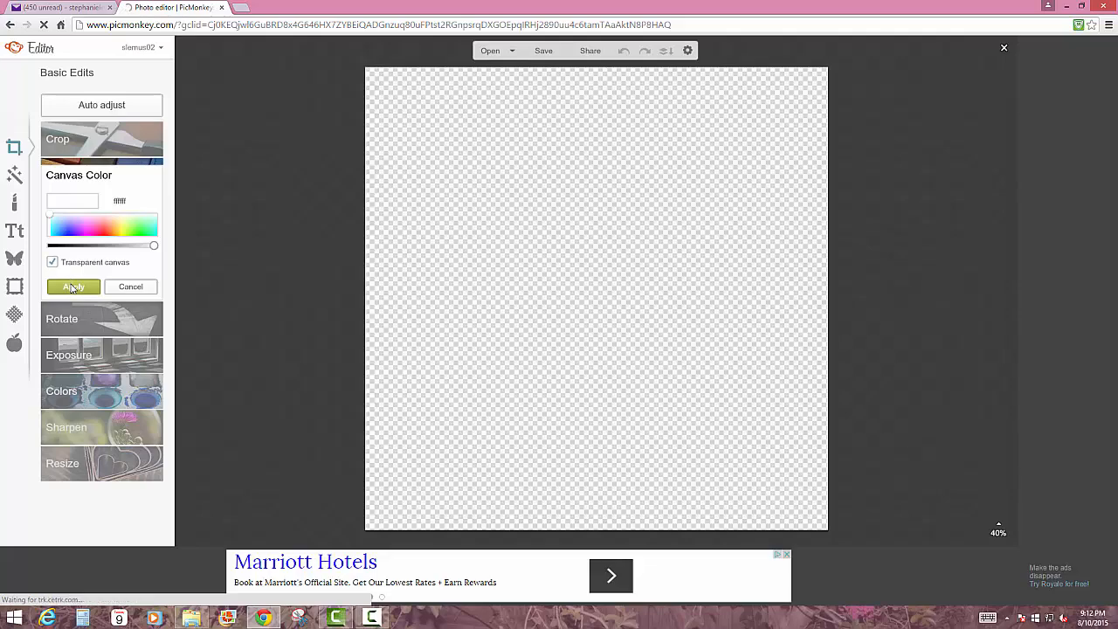
pyautogui.click(74, 286)
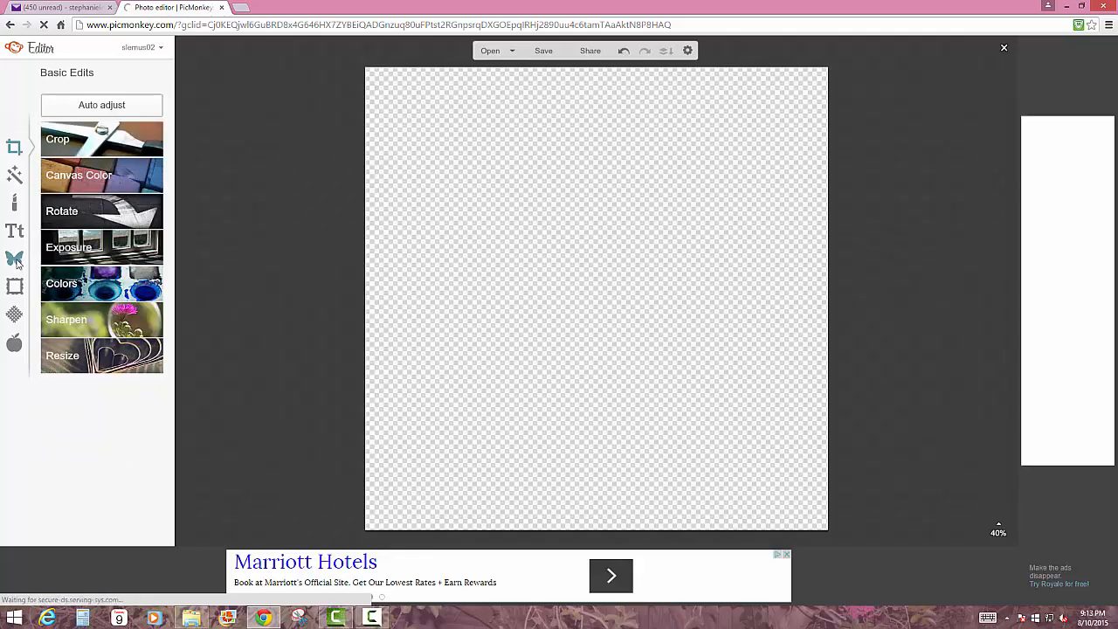
pyautogui.click(15, 258)
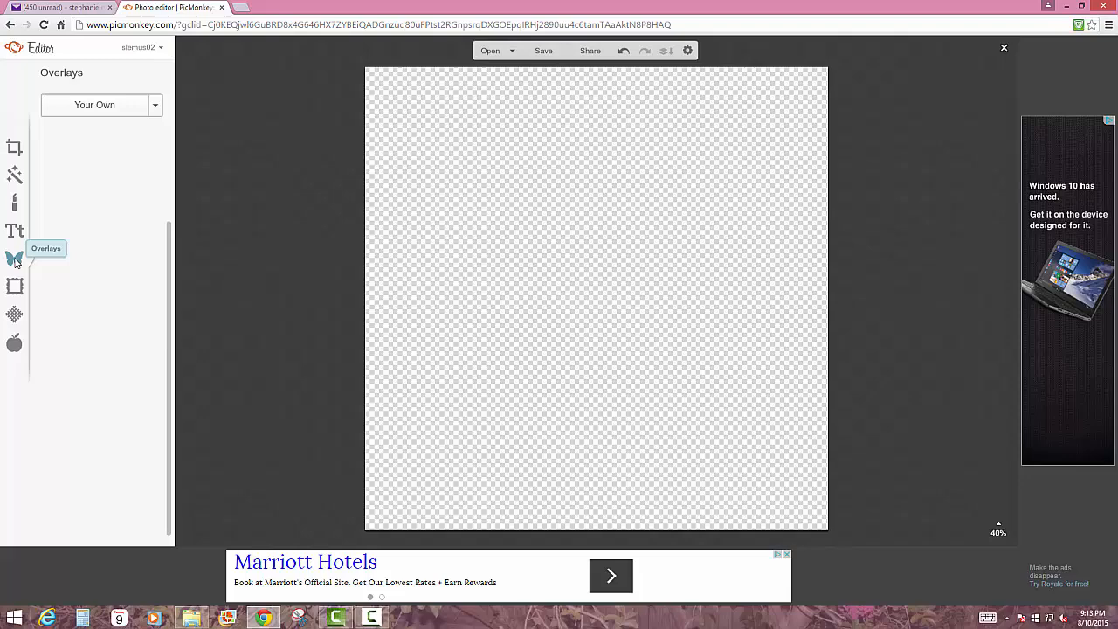
pyautogui.click(14, 259)
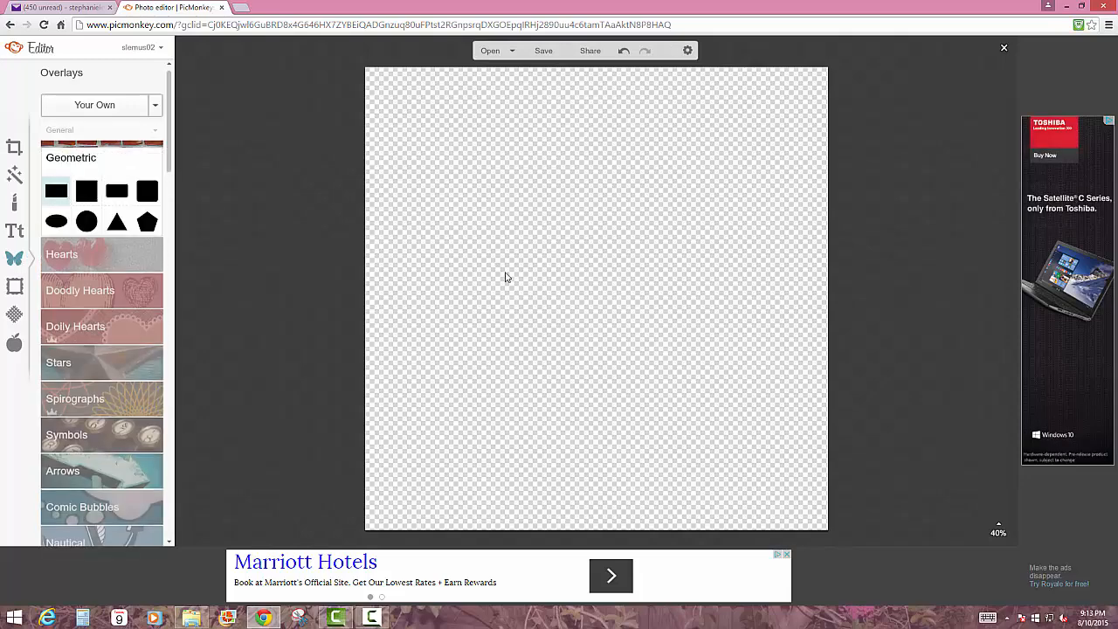
pyautogui.click(55, 189)
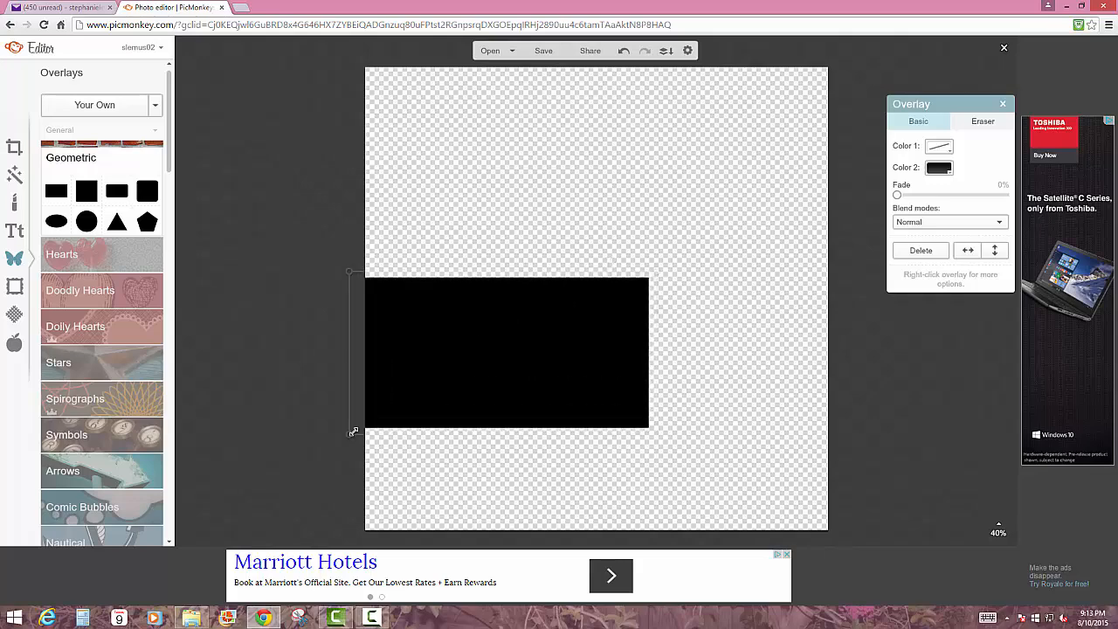
# - Resize and centre the rectangle into a wide bar across the canvas
pyautogui.moveTo(506, 352); pyautogui.dragTo(506, 334)
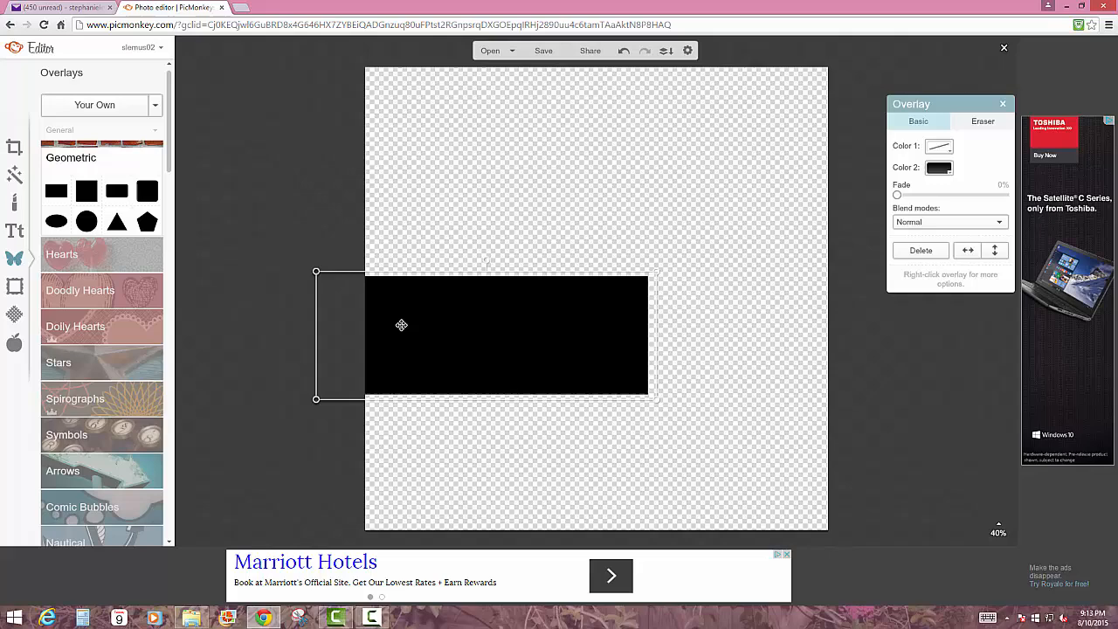
pyautogui.moveTo(507, 334); pyautogui.dragTo(587, 305)
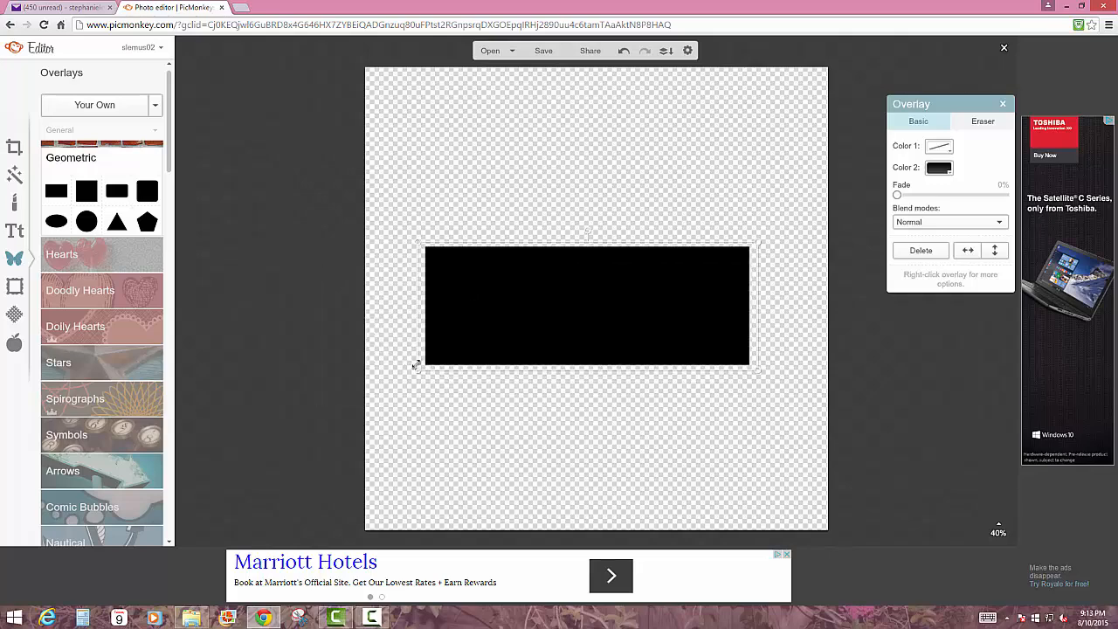
pyautogui.moveTo(417, 365); pyautogui.dragTo(207, 411)
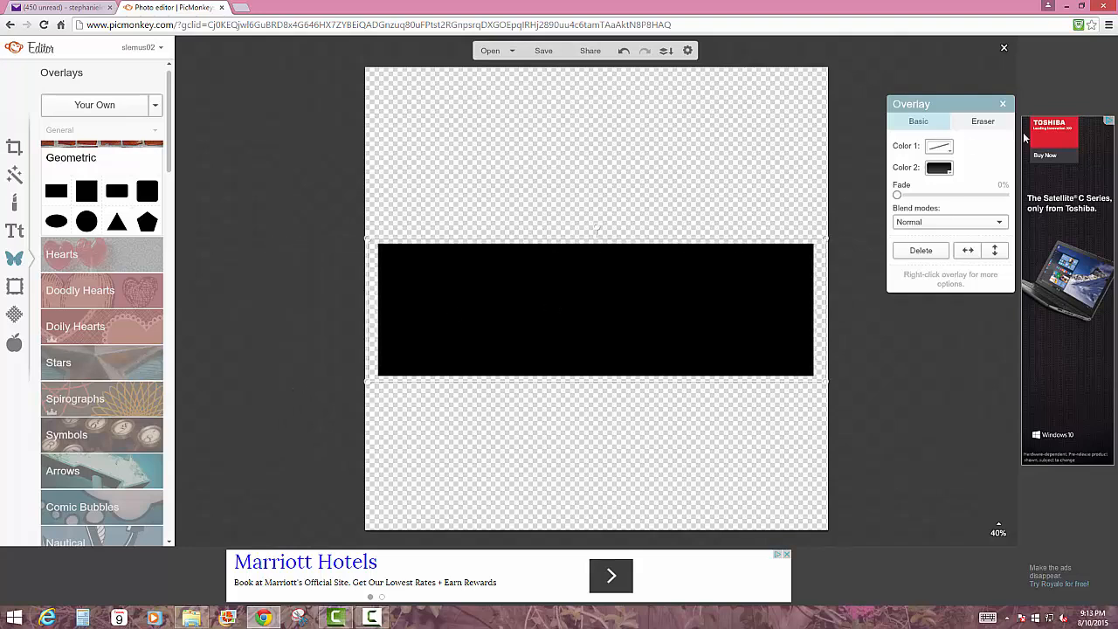
pyautogui.moveTo(957, 155)
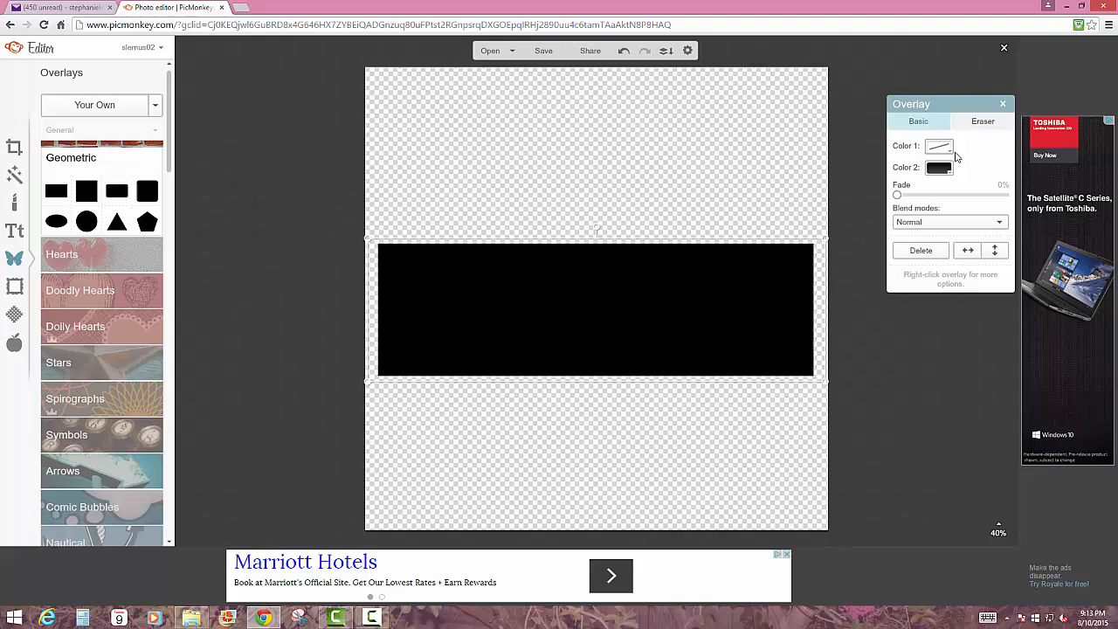
pyautogui.click(938, 167)
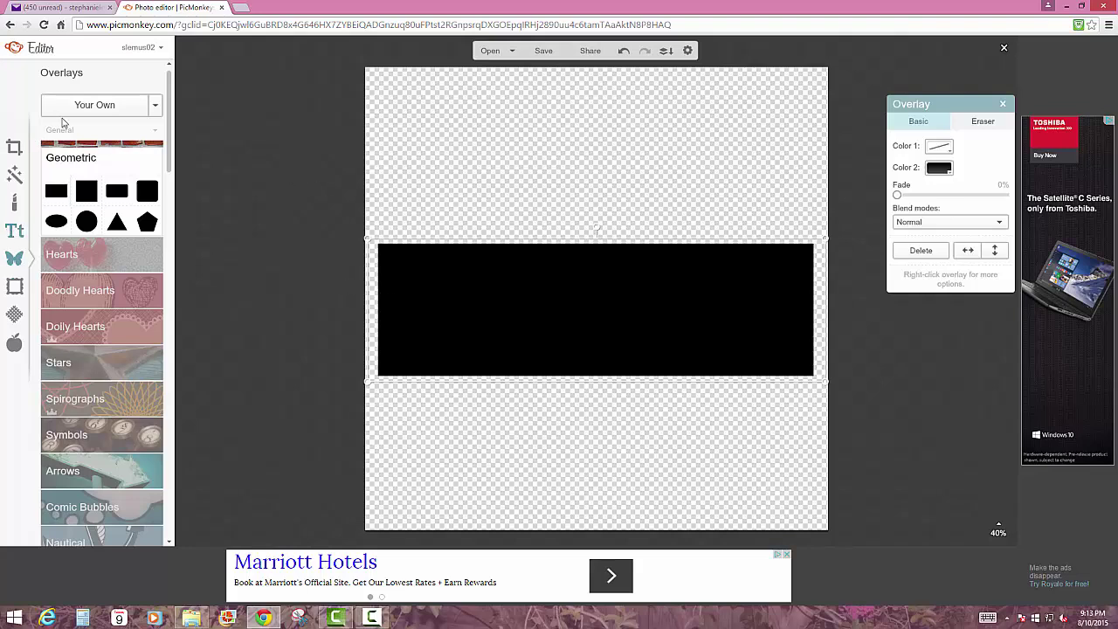
pyautogui.moveTo(98, 105)
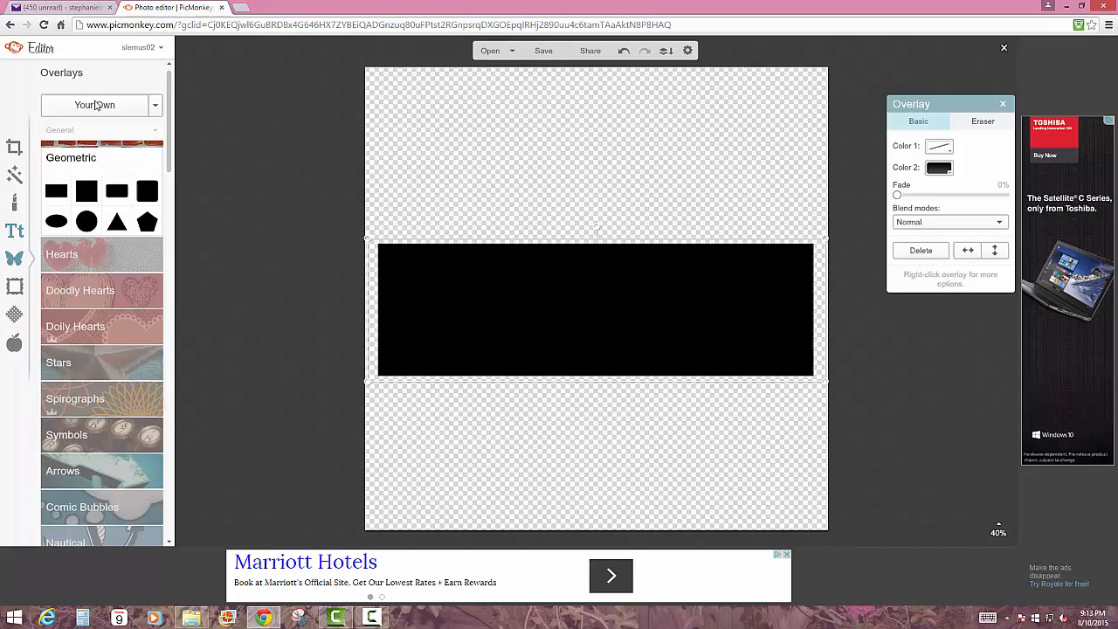
# - Add a text layer reading 'hello' and set its font to Arial Black
pyautogui.click(15, 230)
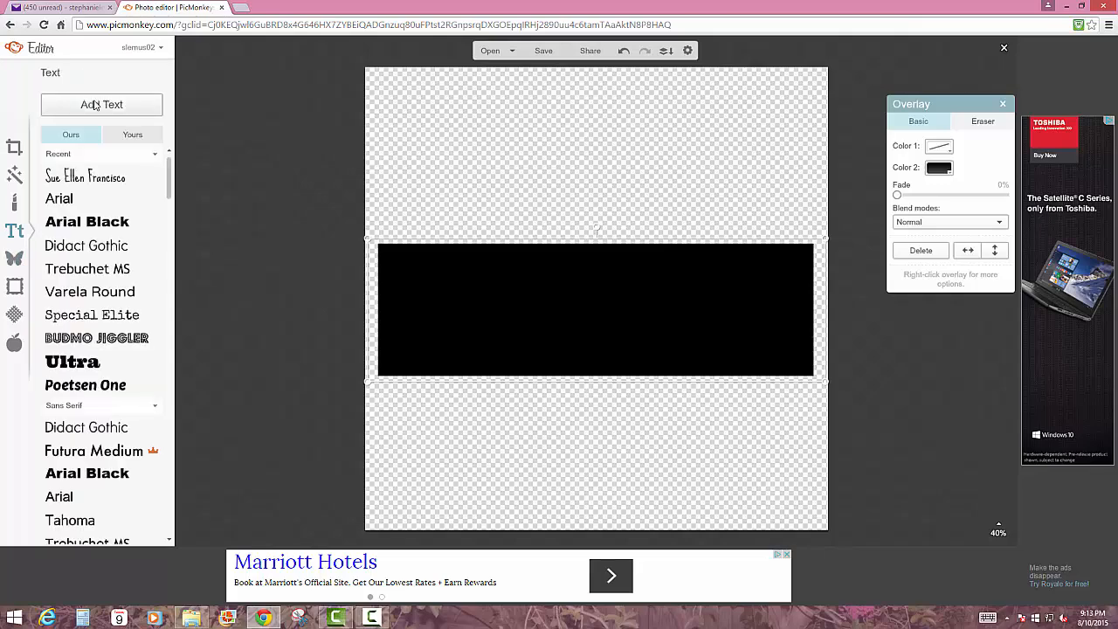
pyautogui.click(101, 104)
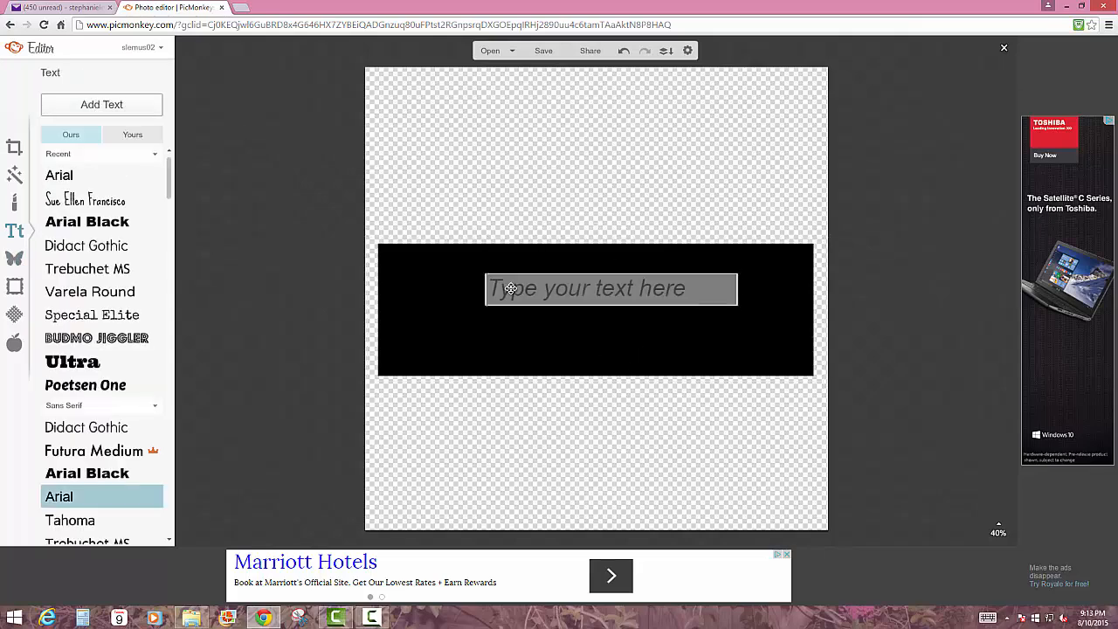
pyautogui.moveTo(533, 361)
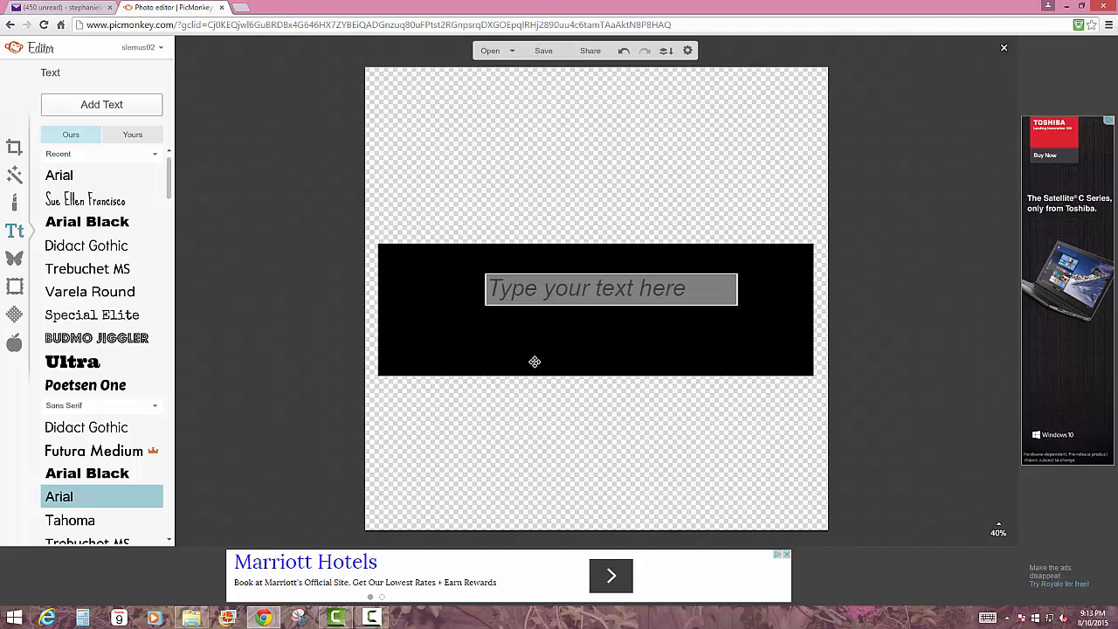
pyautogui.write('helo')
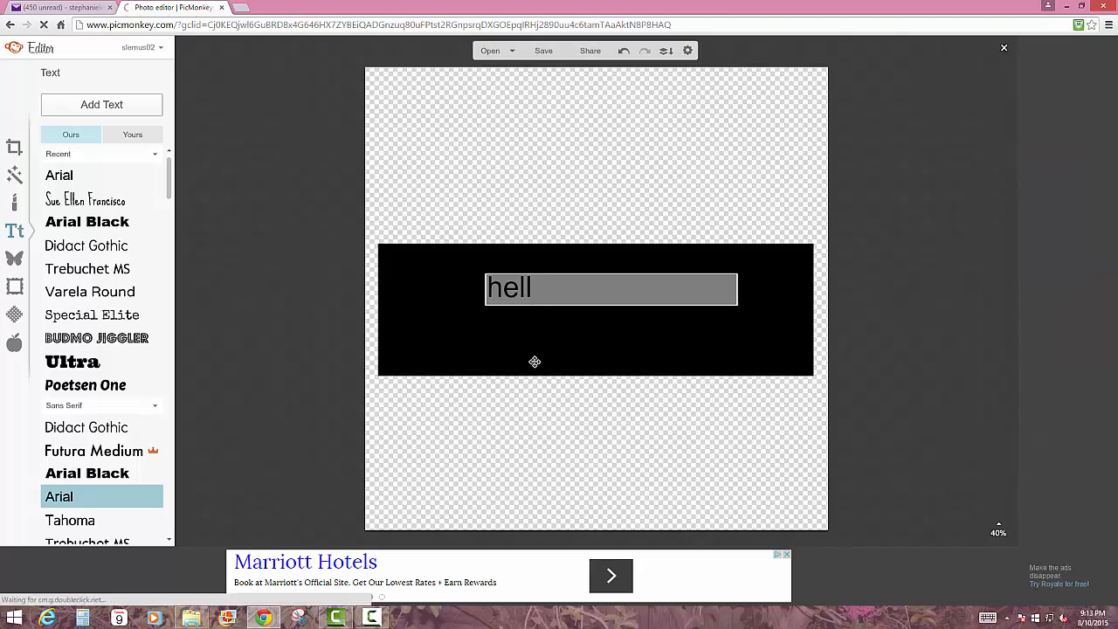
pyautogui.write('i')
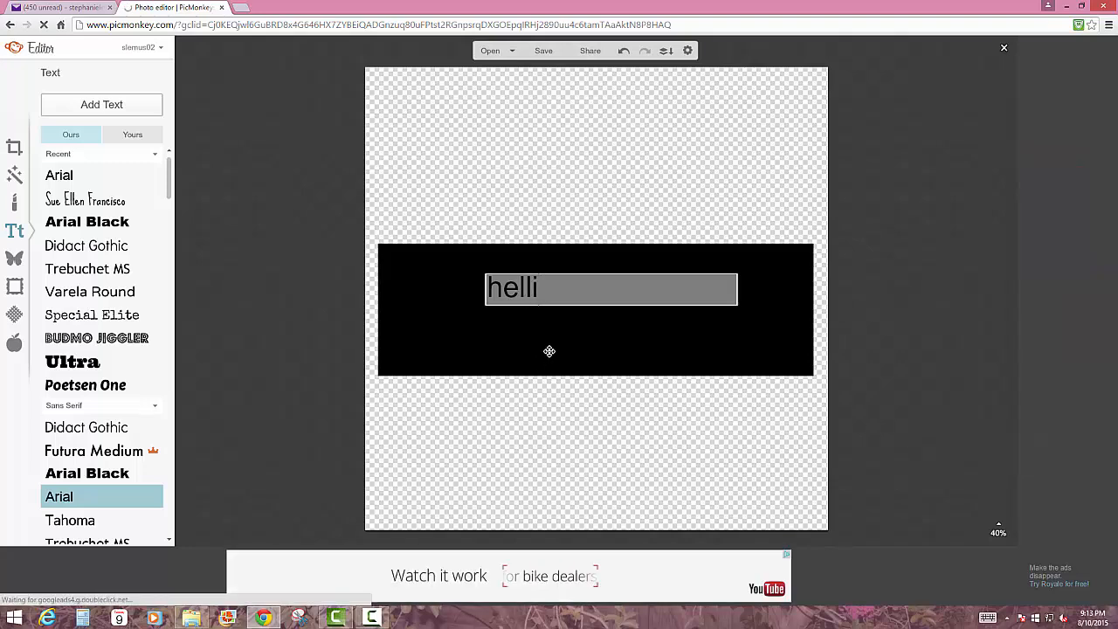
pyautogui.write('hello')
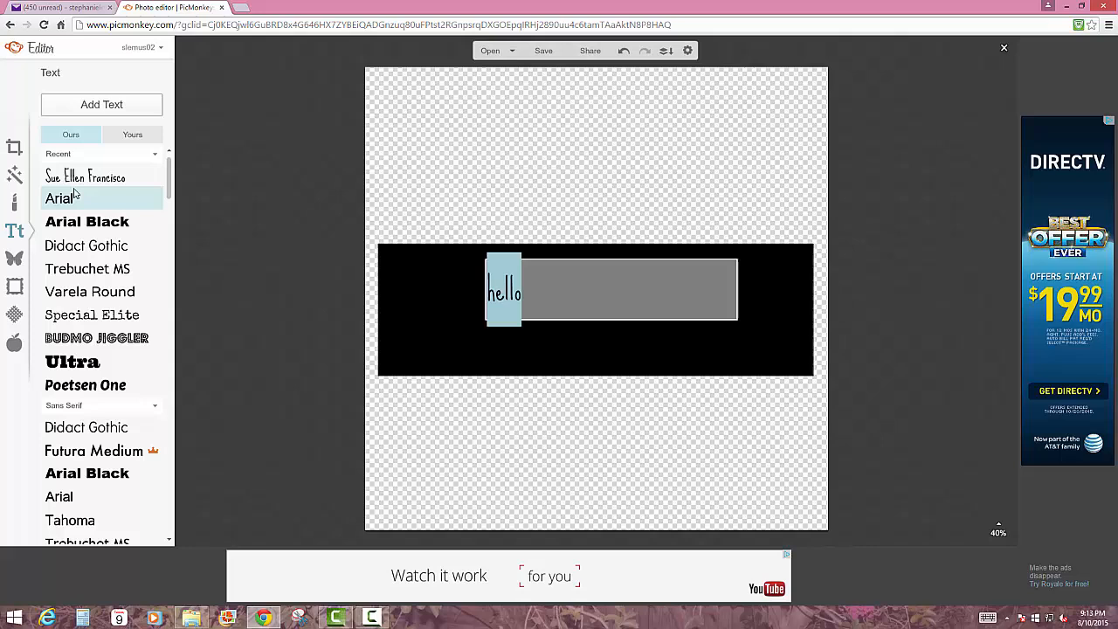
pyautogui.click(87, 174)
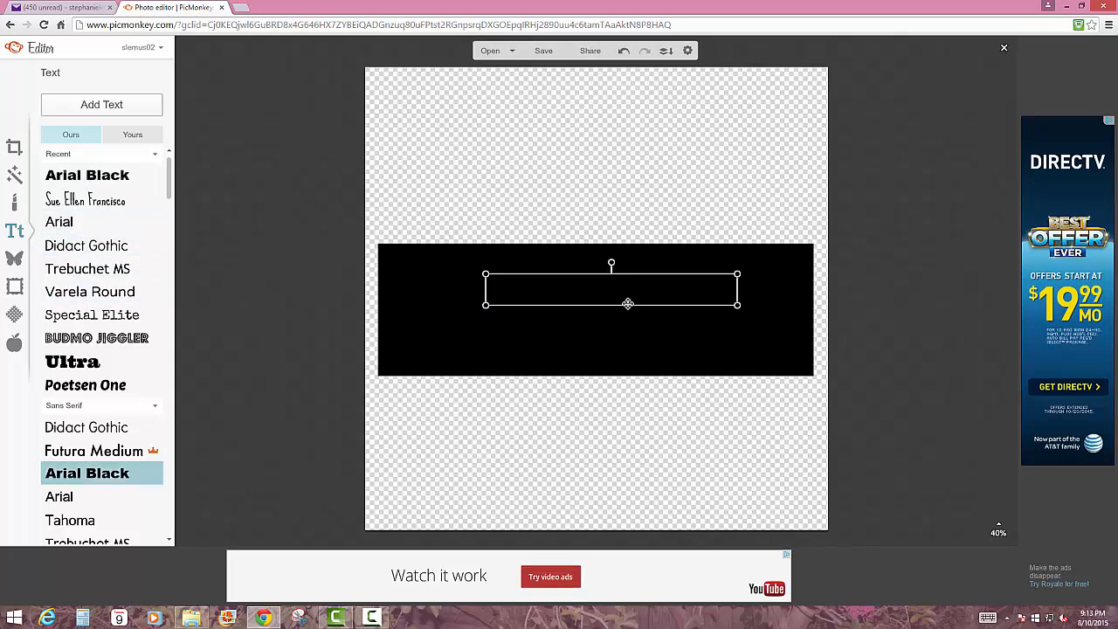
pyautogui.write('hello')
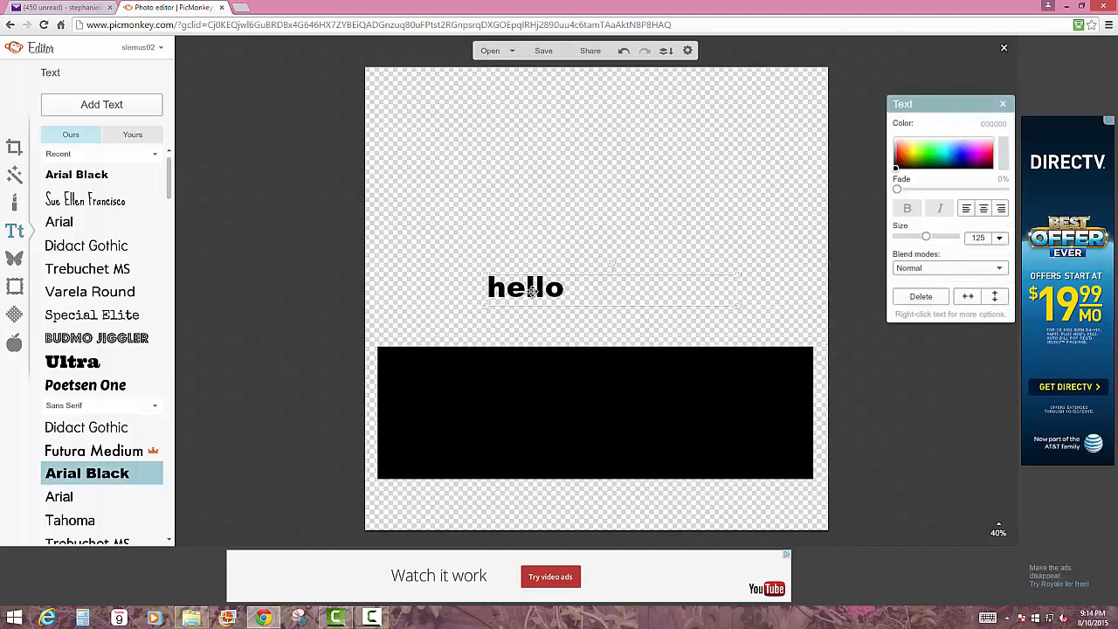
# - Enlarge the white 'hello' text and centre it within the black bar
pyautogui.doubleClick(524, 287)
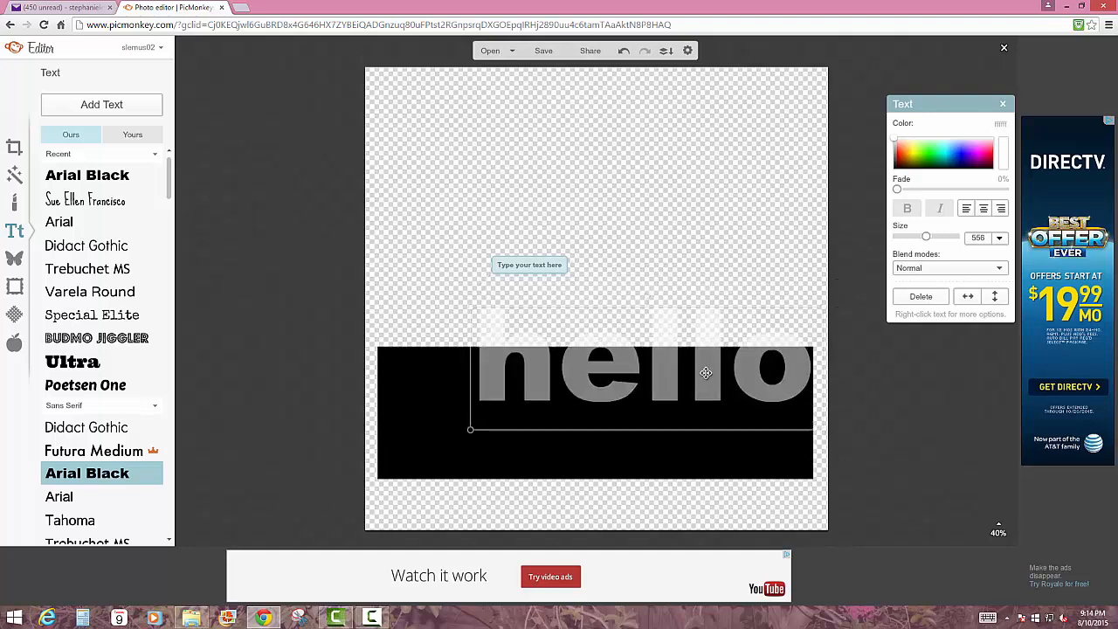
pyautogui.moveTo(705, 373); pyautogui.dragTo(650, 423)
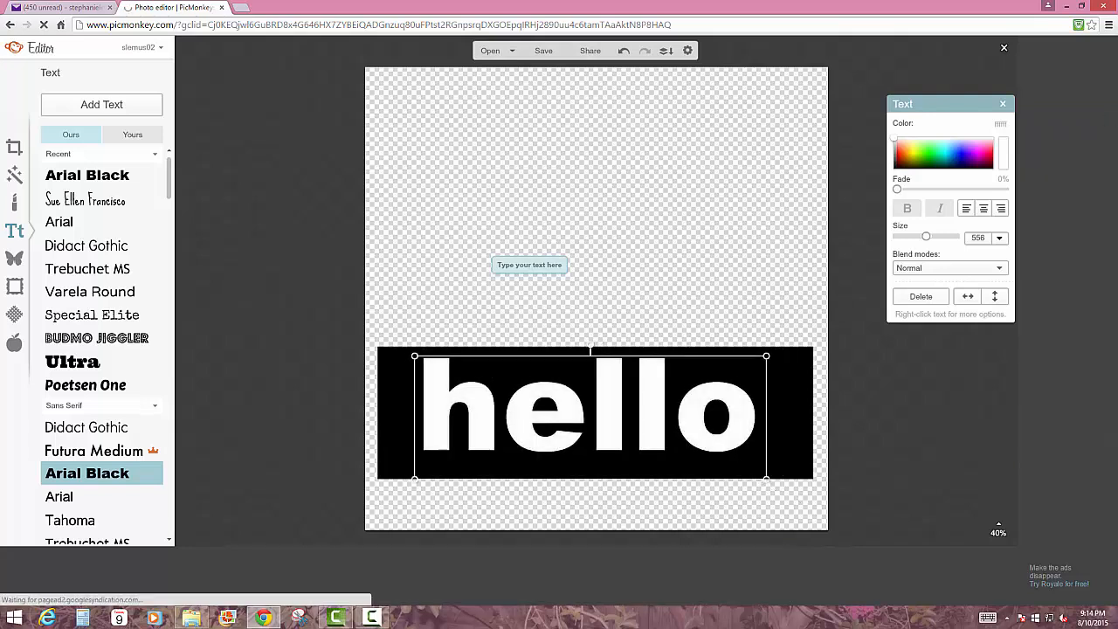
pyautogui.moveTo(766, 479); pyautogui.dragTo(803, 498)
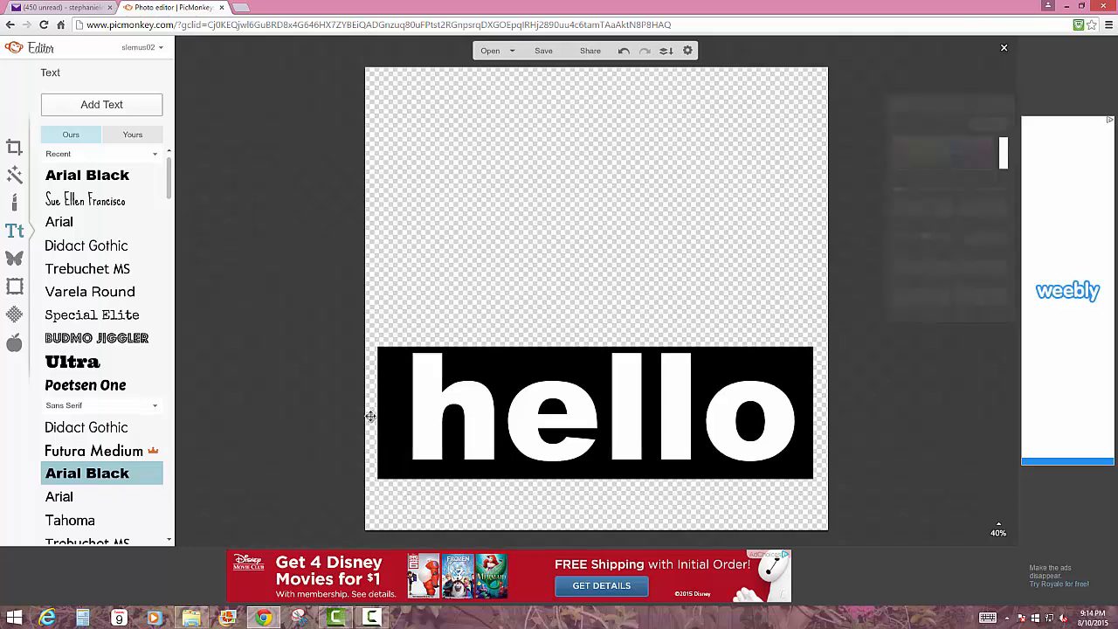
pyautogui.click(593, 413)
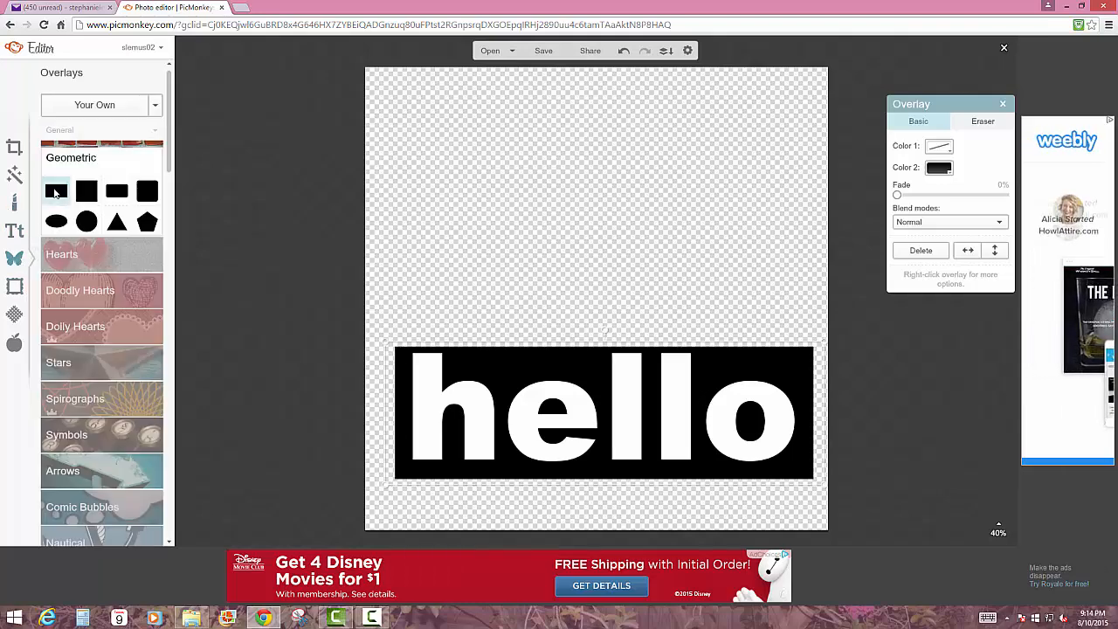
# - Add a second black rectangle and widen it to match the hello bar
pyautogui.click(87, 190)
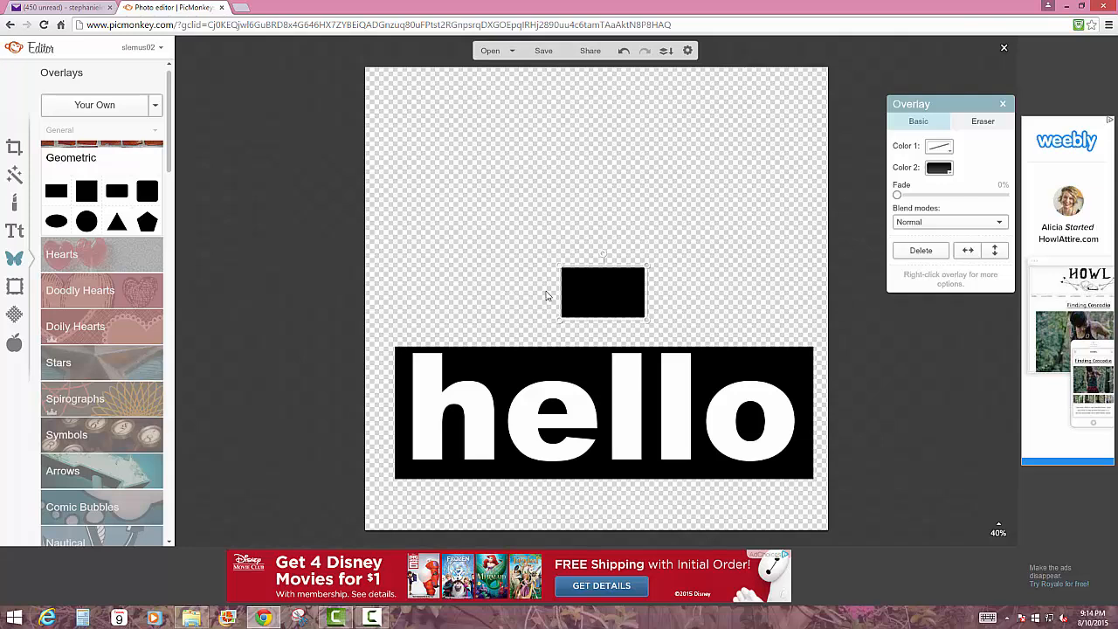
pyautogui.moveTo(558, 292); pyautogui.dragTo(395, 292)
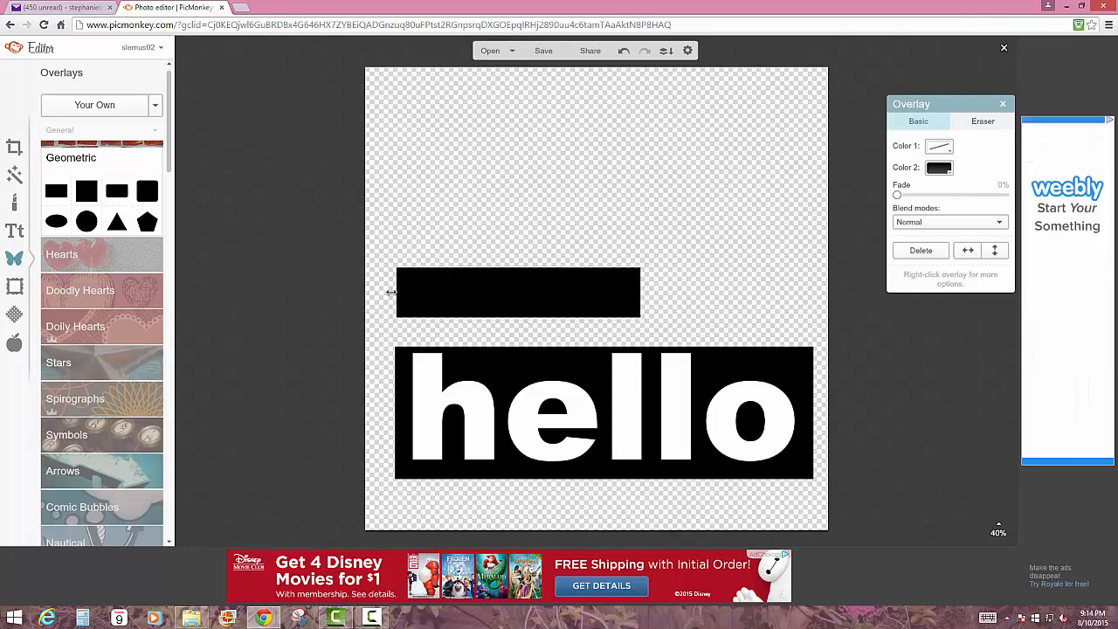
pyautogui.click(517, 293)
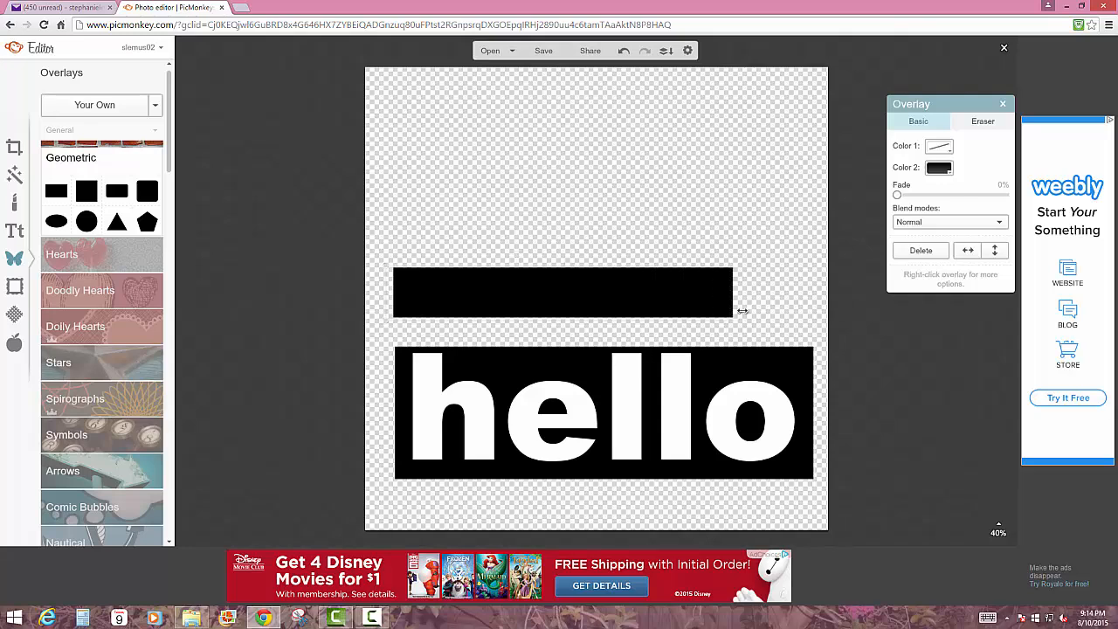
pyautogui.moveTo(732, 311); pyautogui.dragTo(808, 342)
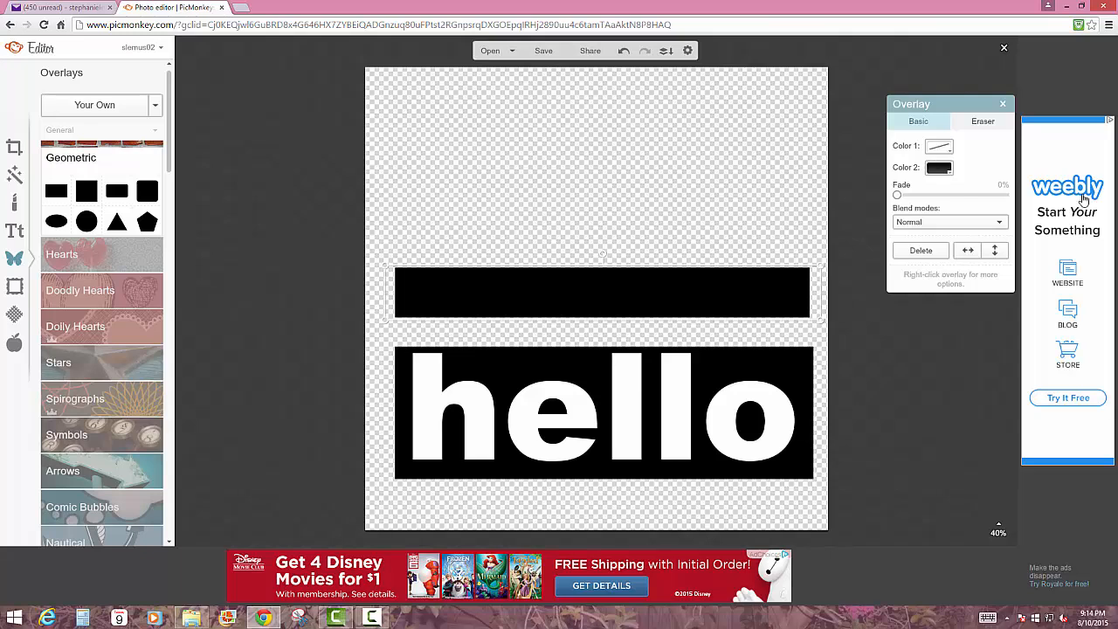
# - Cycle the upper rectangle's colour through orange, cyan and green, settling on grey
pyautogui.click(939, 166)
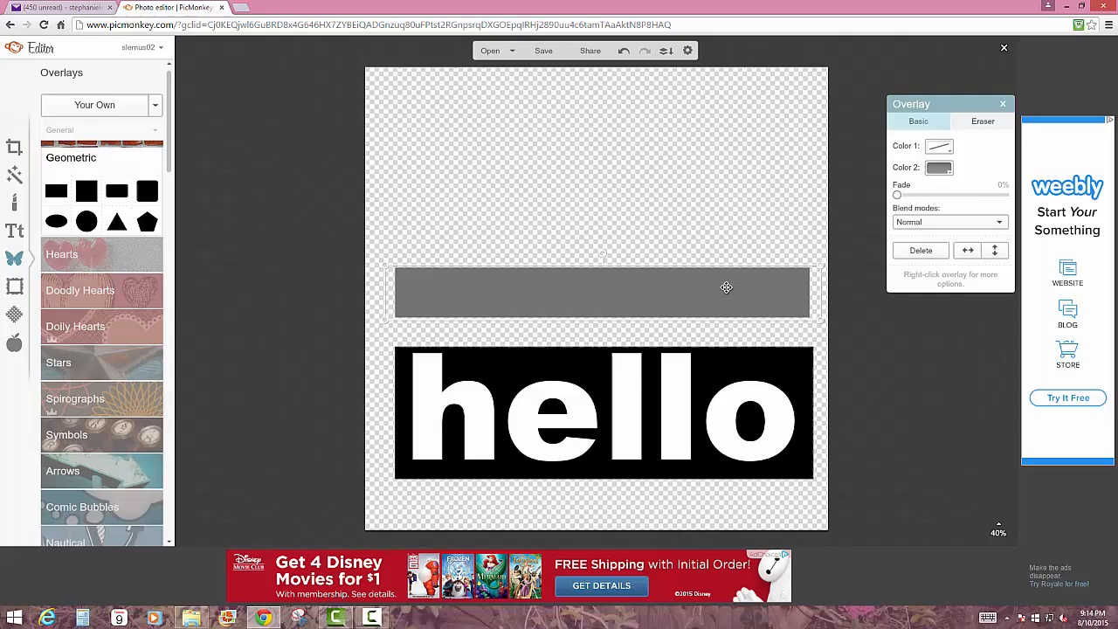
pyautogui.click(938, 167)
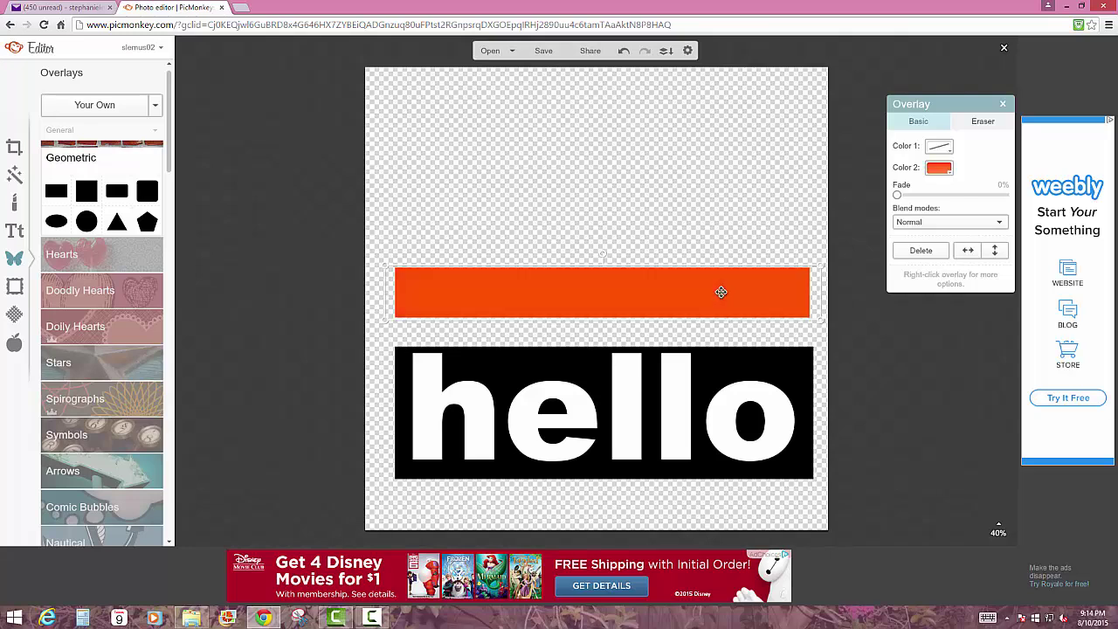
pyautogui.click(939, 167)
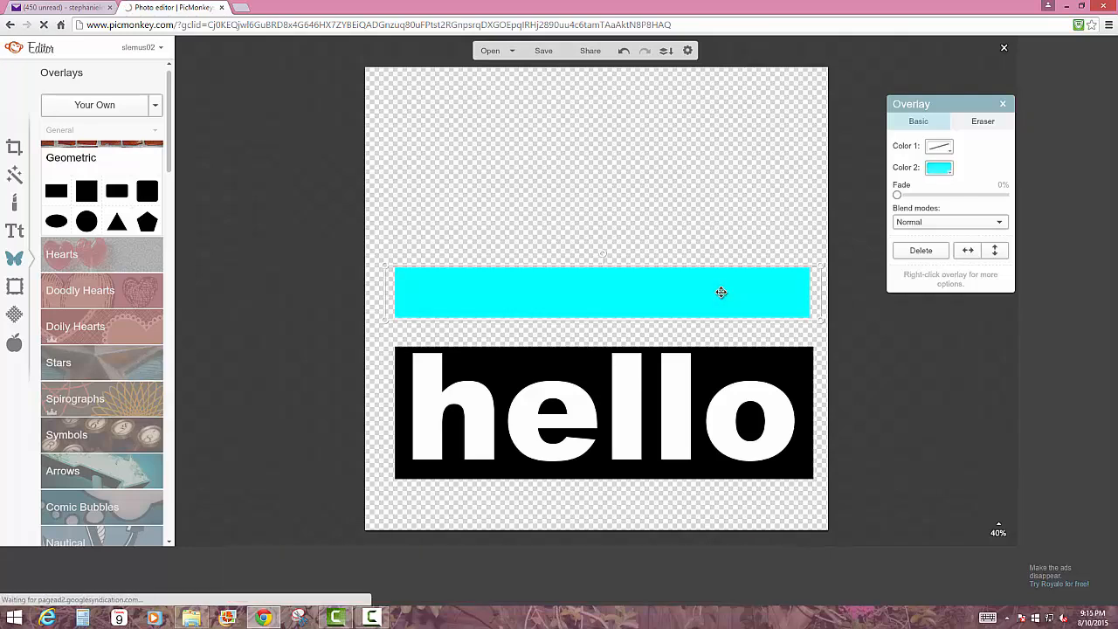
pyautogui.click(939, 167)
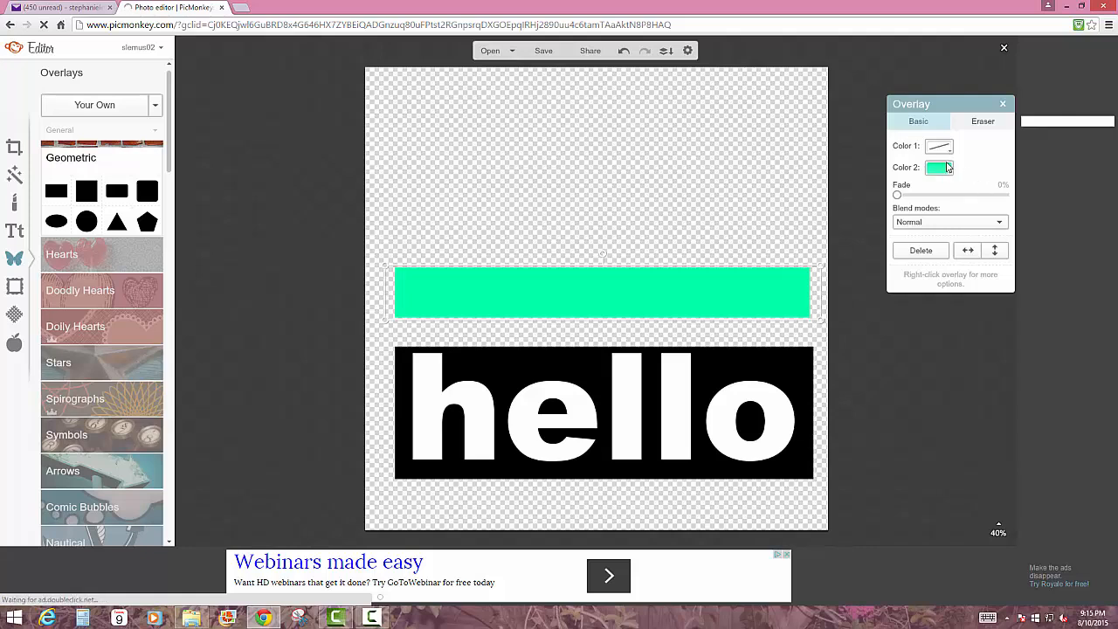
pyautogui.click(939, 167)
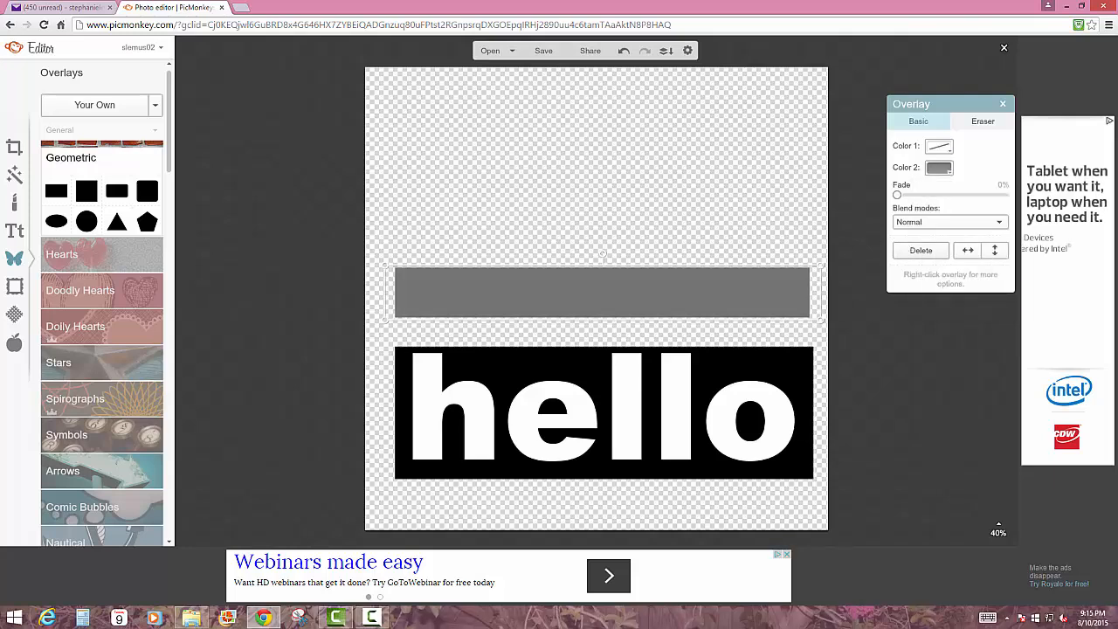
# - Move the grey rectangle onto the hello letters and squash it into a thin line
pyautogui.moveTo(601, 292); pyautogui.dragTo(696, 376)
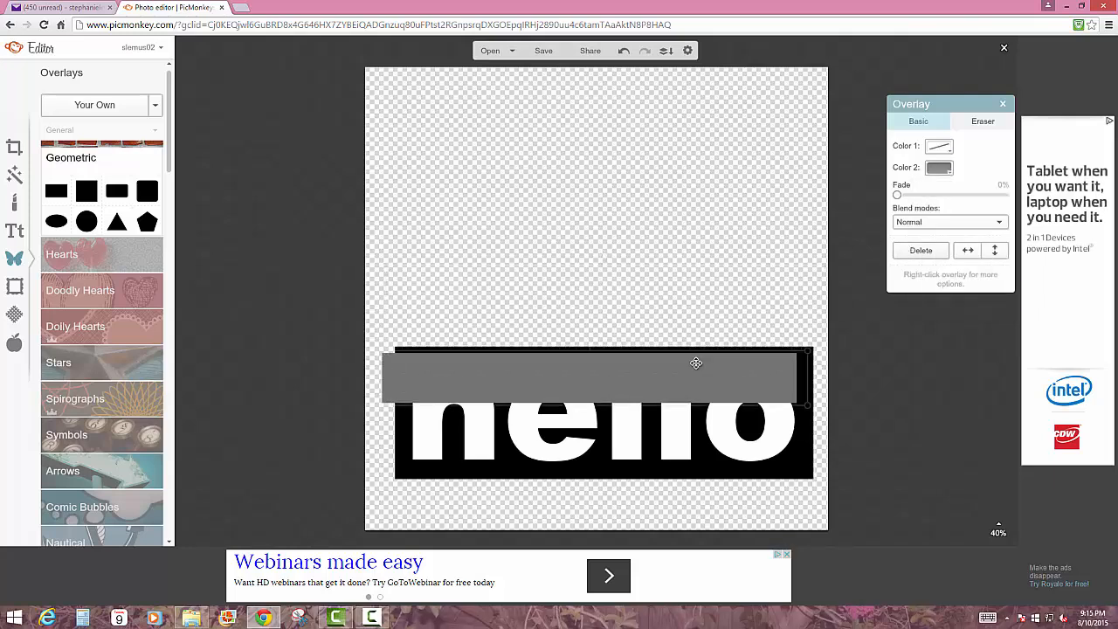
pyautogui.moveTo(696, 375); pyautogui.dragTo(712, 396)
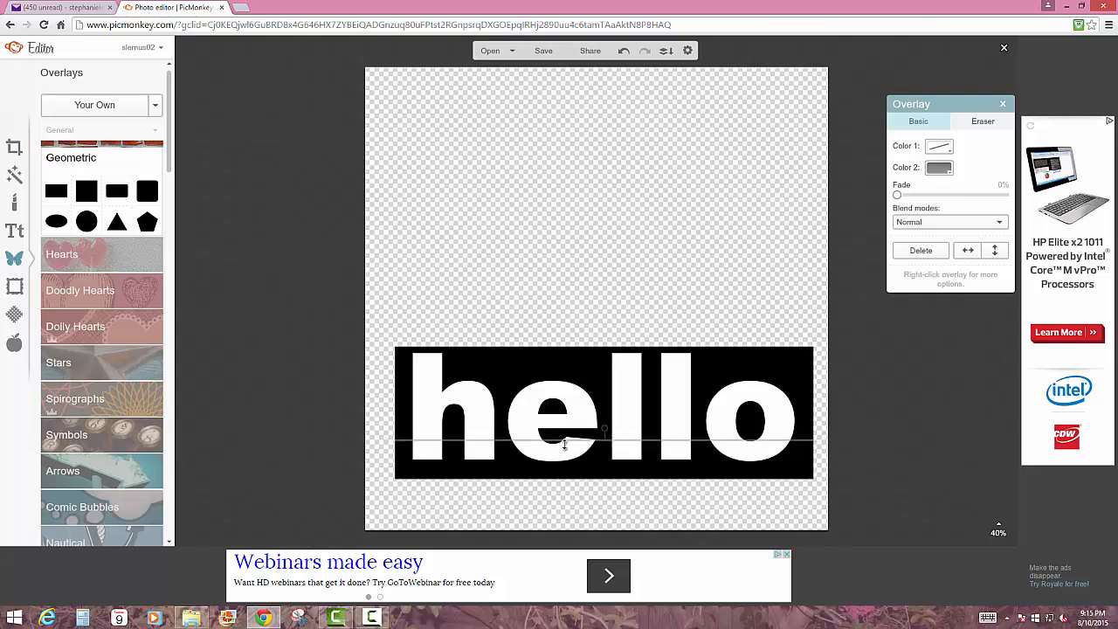
pyautogui.moveTo(559, 444)
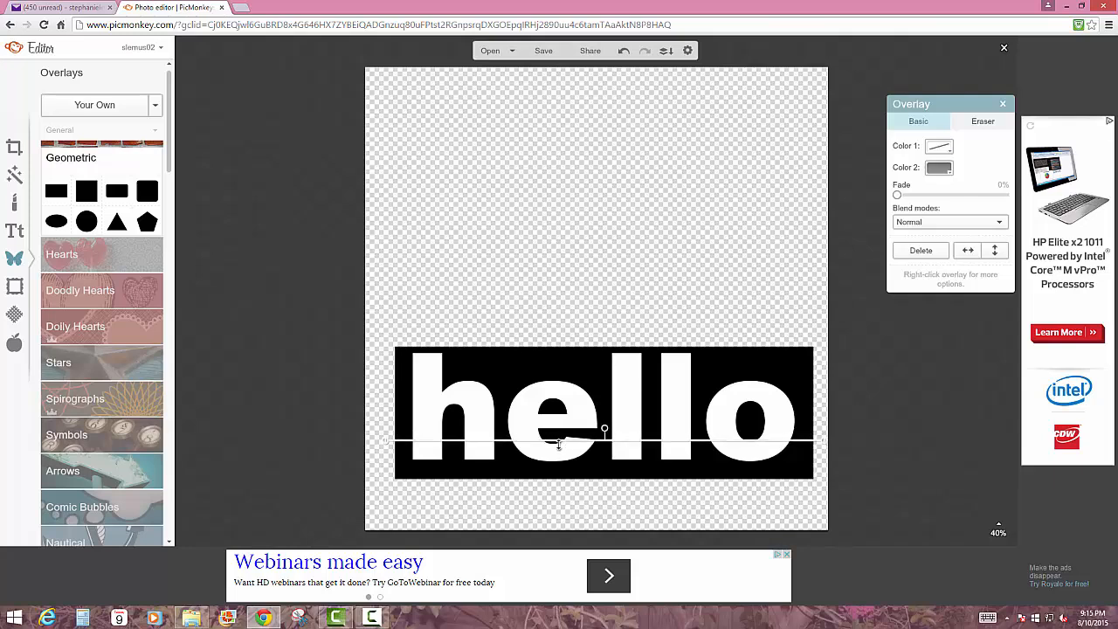
pyautogui.click(938, 166)
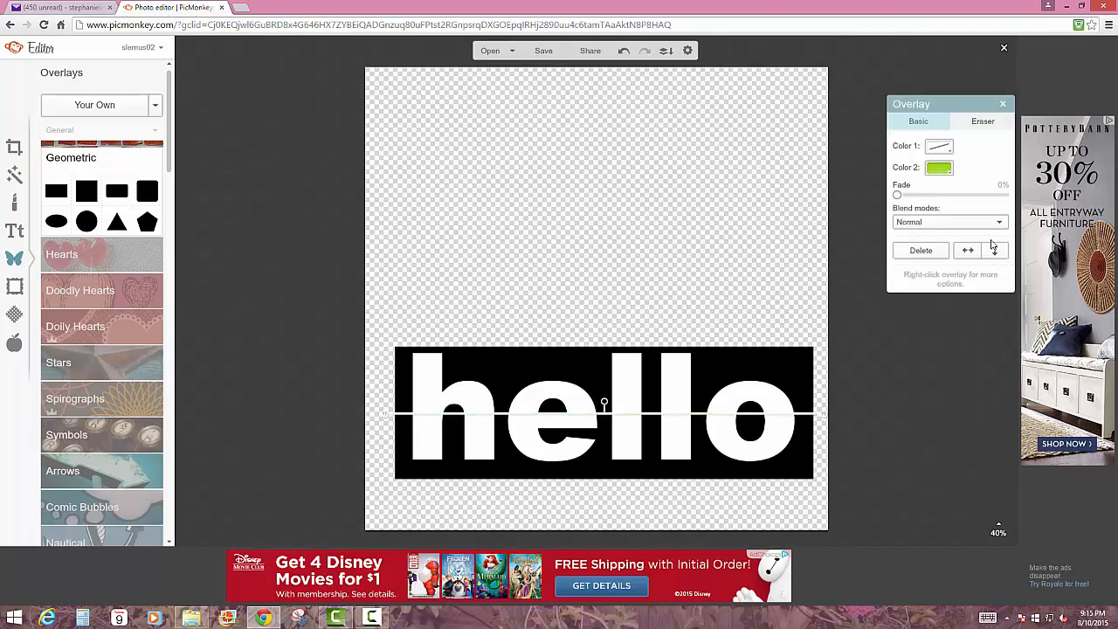
# - Return the thin line to grey and bring up the Basic Edits tools
pyautogui.click(937, 167)
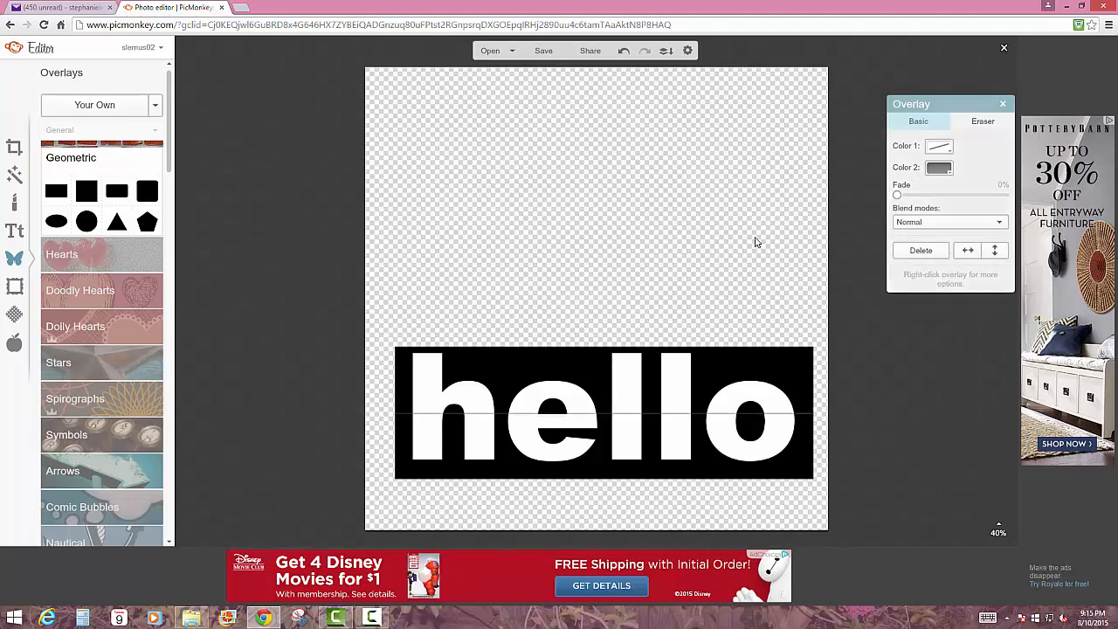
pyautogui.click(16, 146)
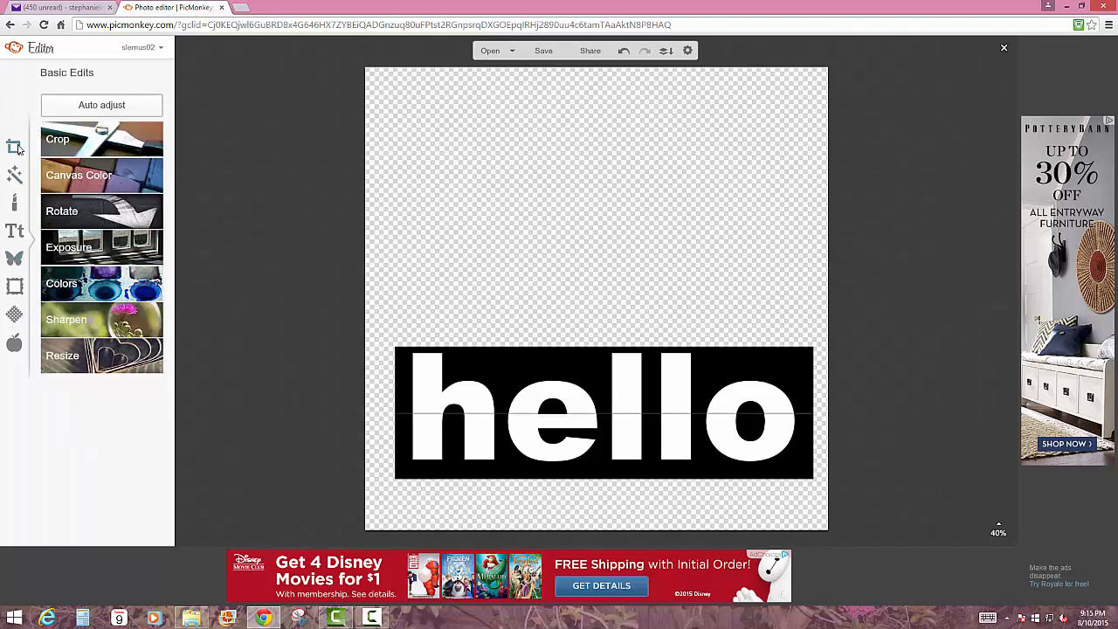
# - Crop the image tightly around the hello bar to about 1880 by 675 pixels
pyautogui.click(57, 139)
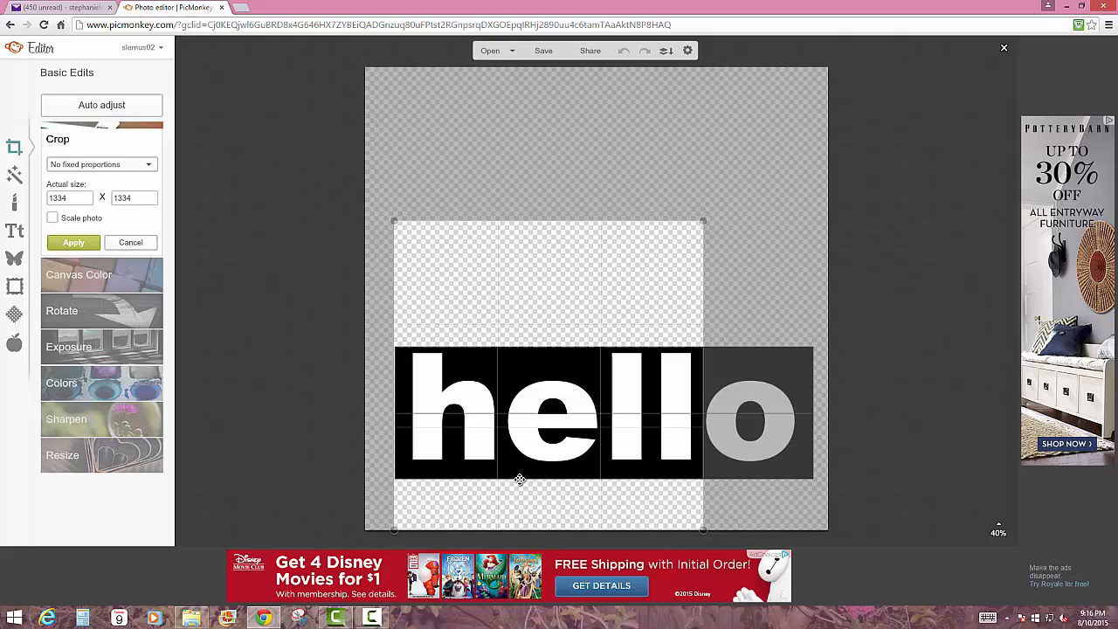
pyautogui.moveTo(549, 221); pyautogui.dragTo(548, 332)
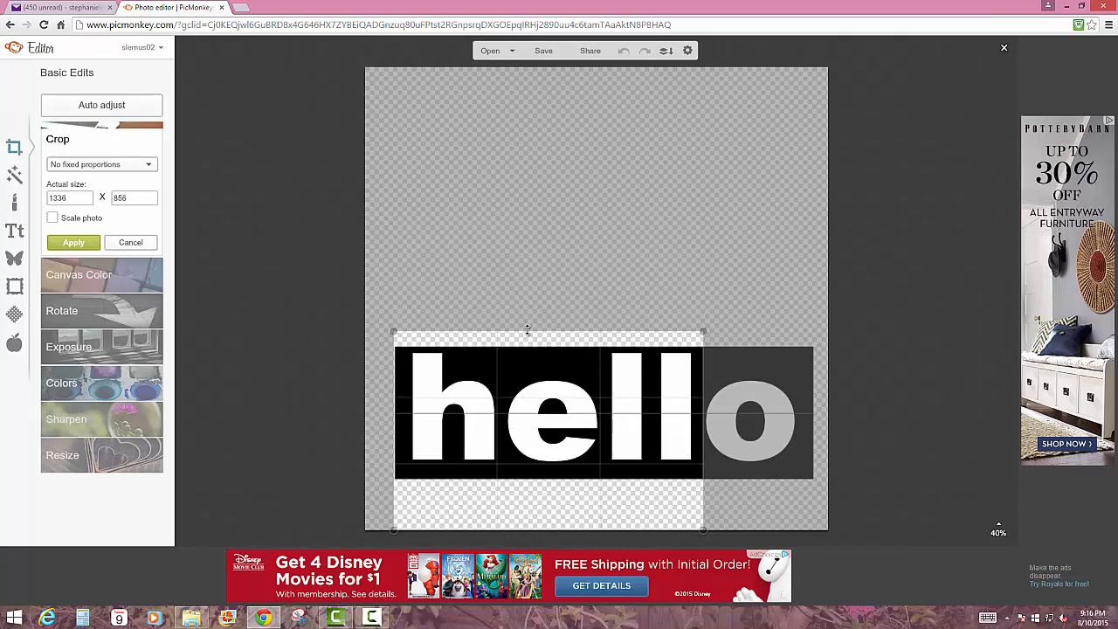
pyautogui.moveTo(528, 330); pyautogui.dragTo(527, 343)
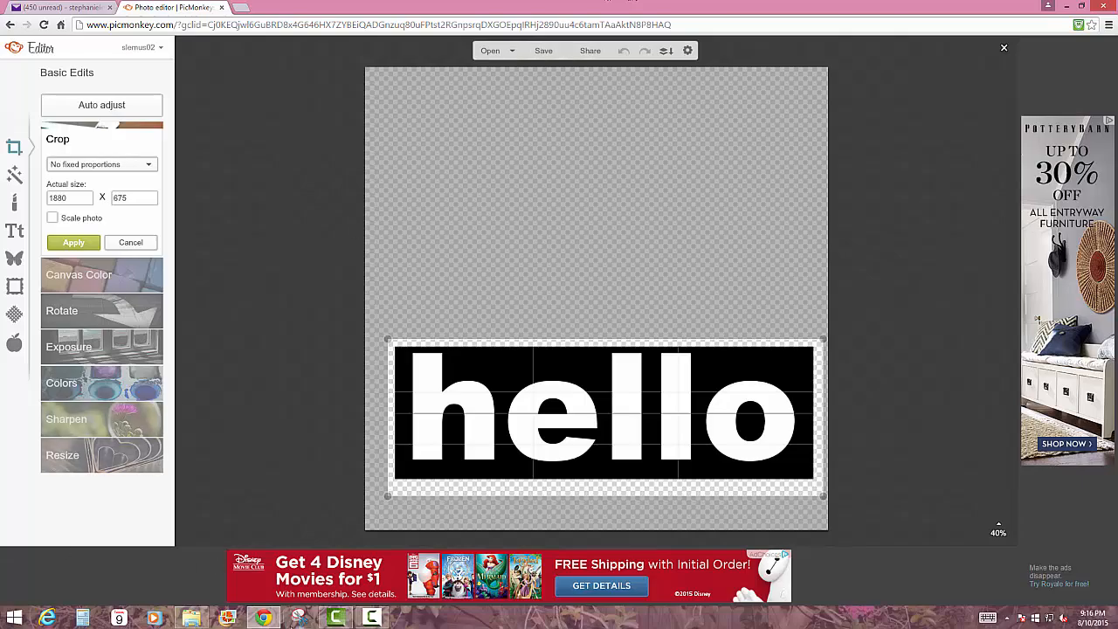
pyautogui.click(329, 616)
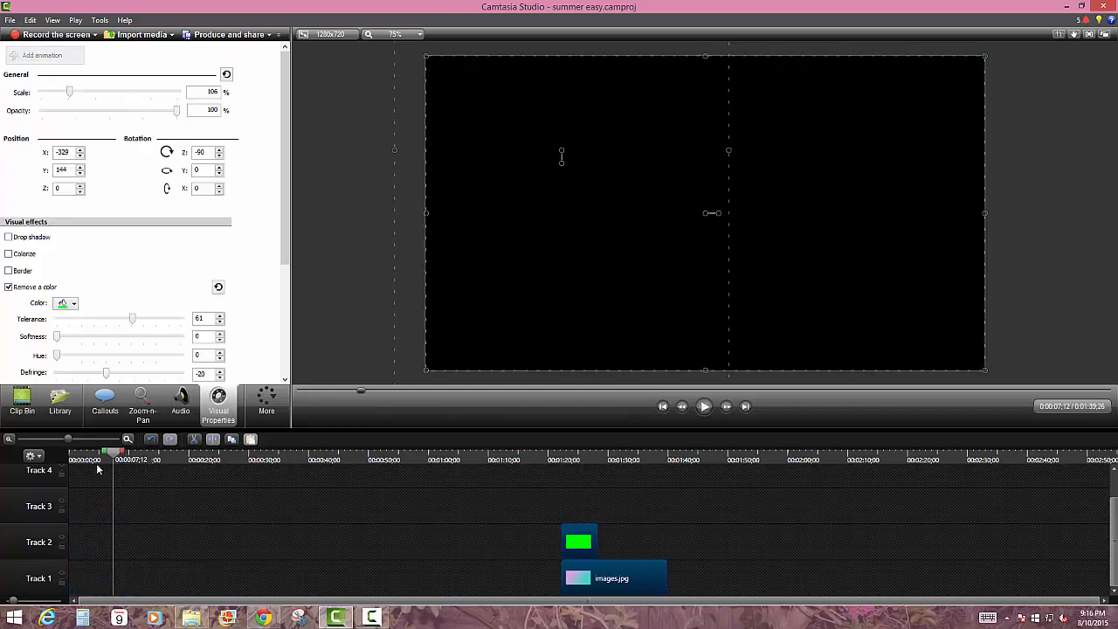
# - Put the TOTRIAL clip on Track 2, shift images.jpg earlier, and disable Remove a color
pyautogui.click(21, 401)
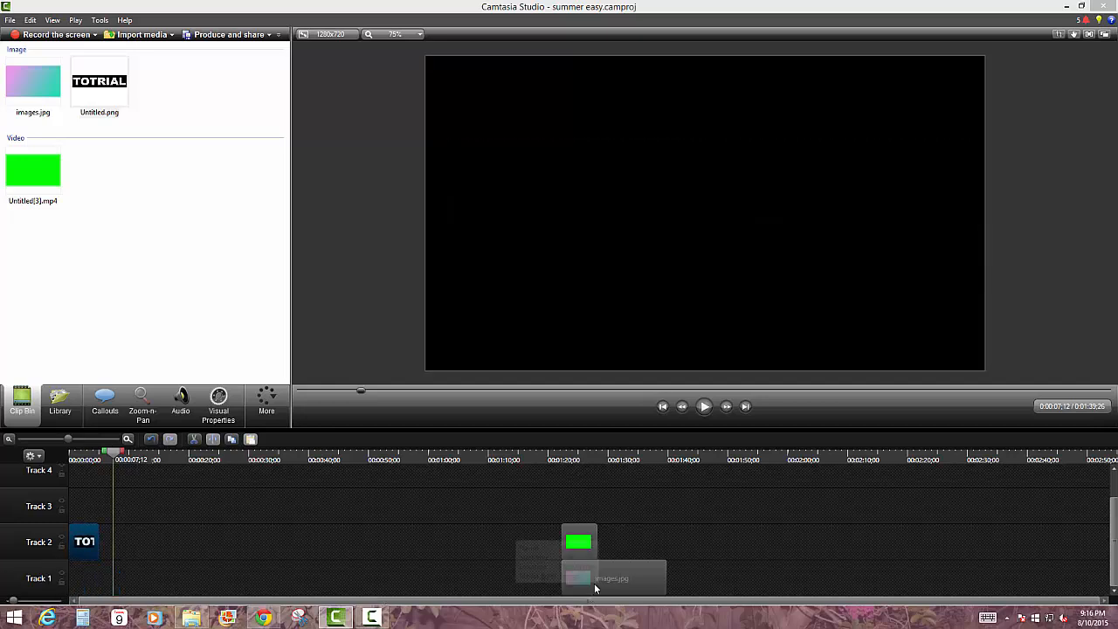
pyautogui.moveTo(578, 564); pyautogui.dragTo(314, 578)
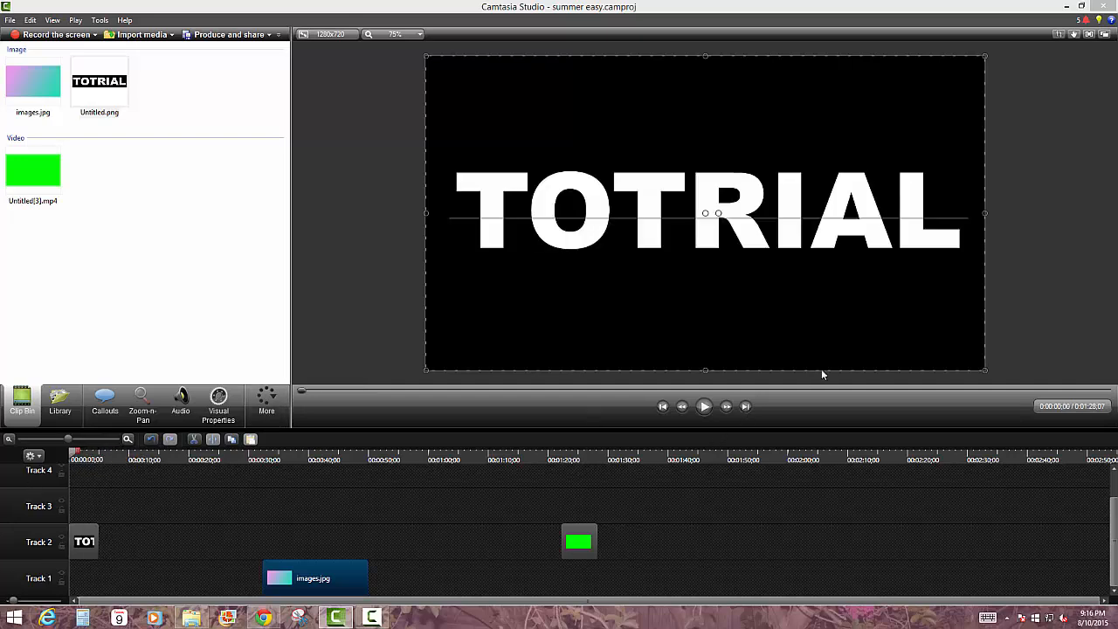
pyautogui.click(217, 403)
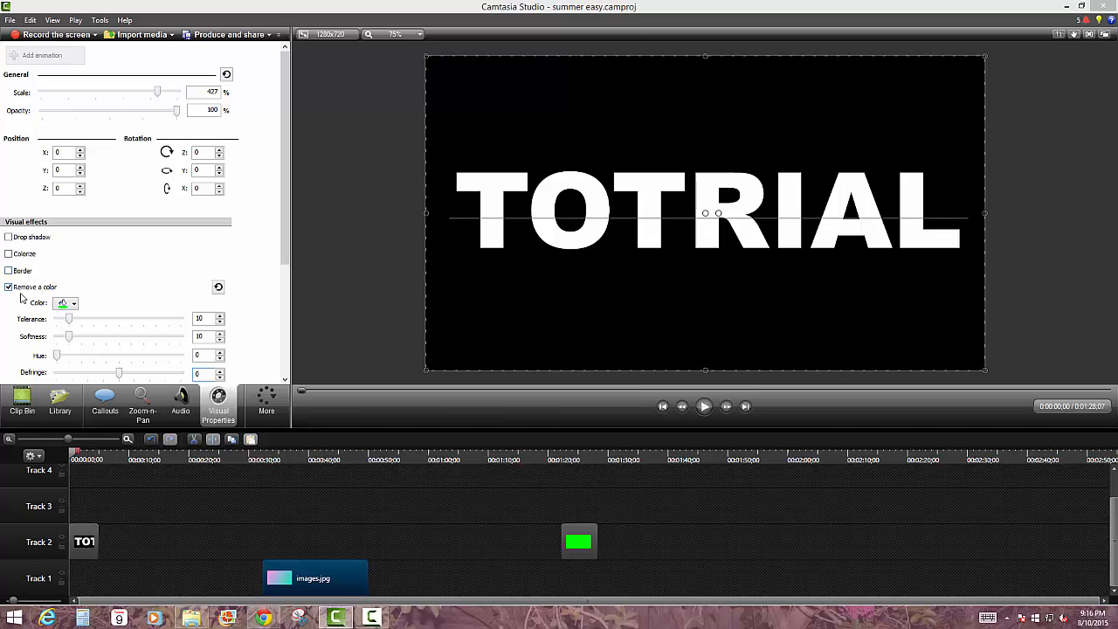
pyautogui.click(8, 286)
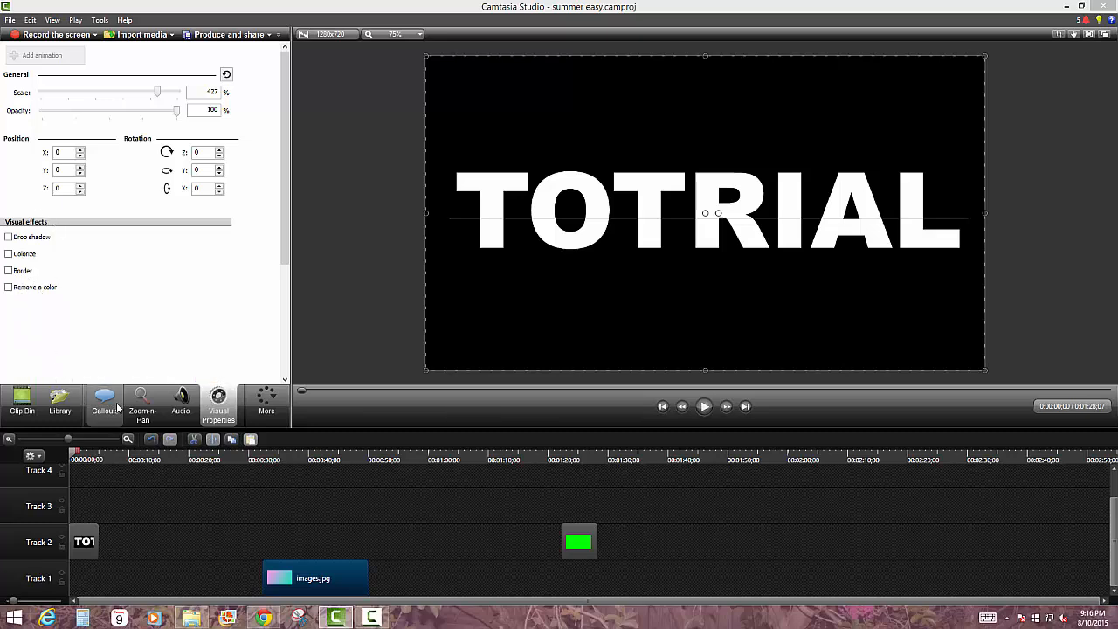
# - Add a callout over the title and change it to a plain rectangle
pyautogui.click(266, 402)
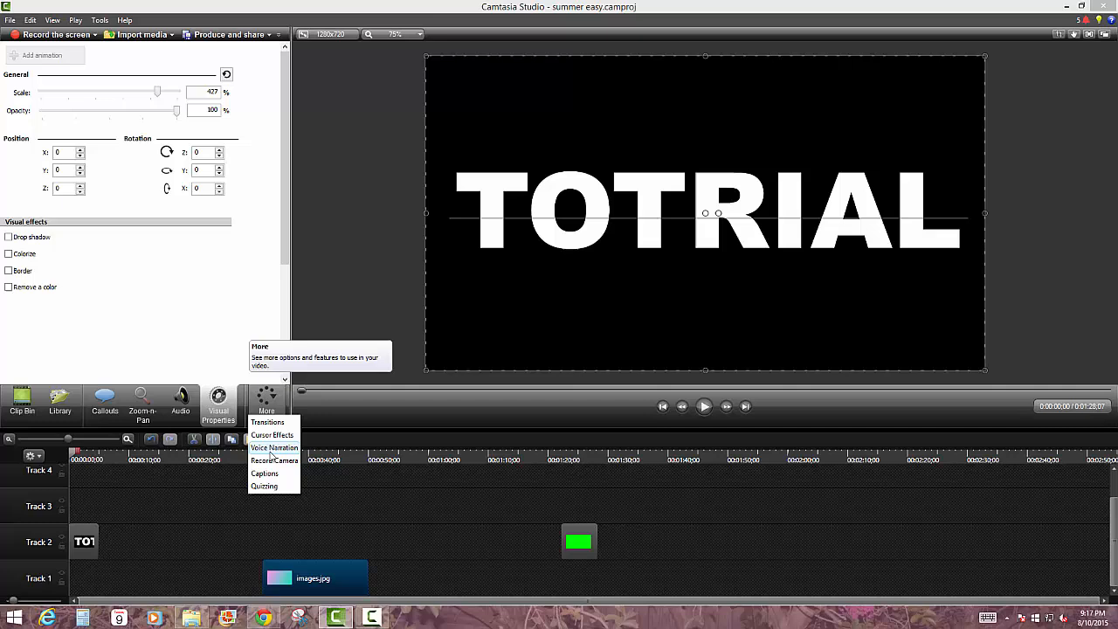
pyautogui.click(104, 401)
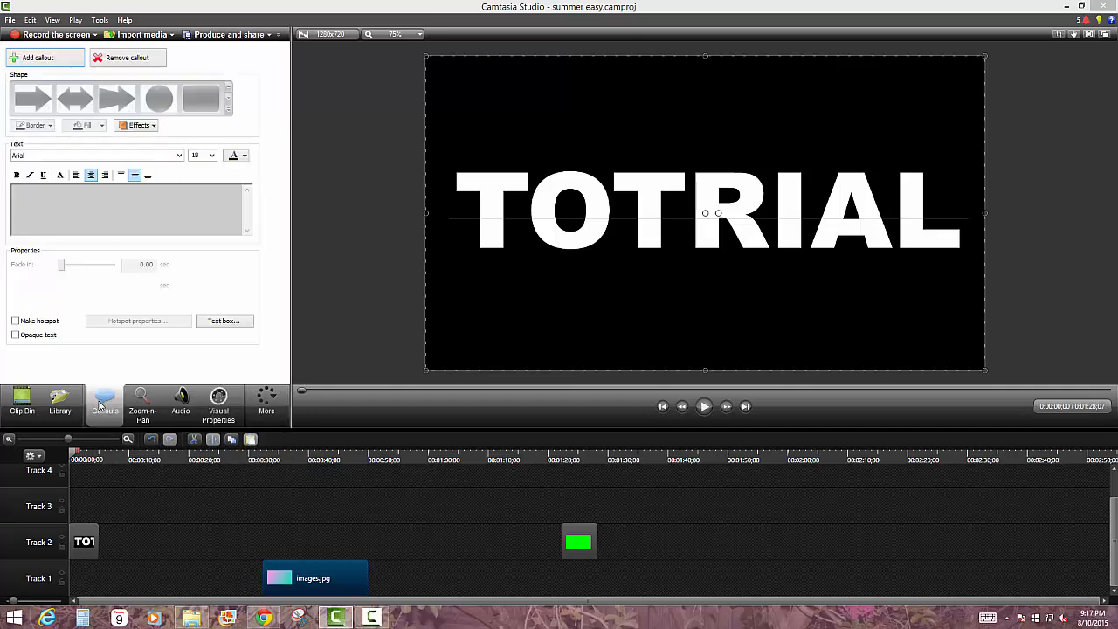
pyautogui.click(33, 96)
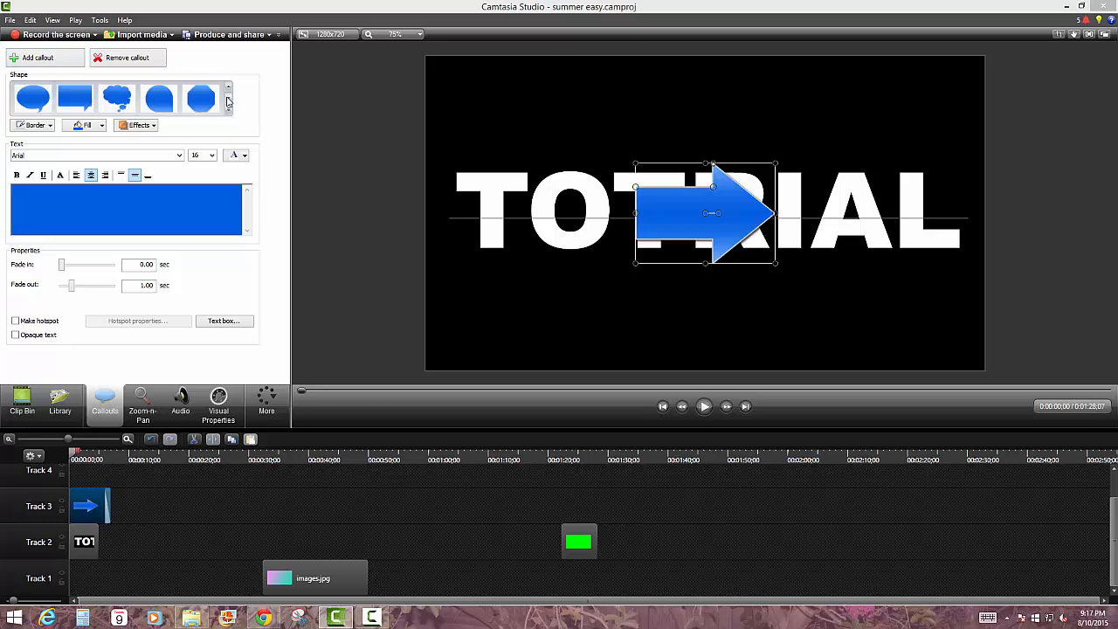
pyautogui.click(200, 98)
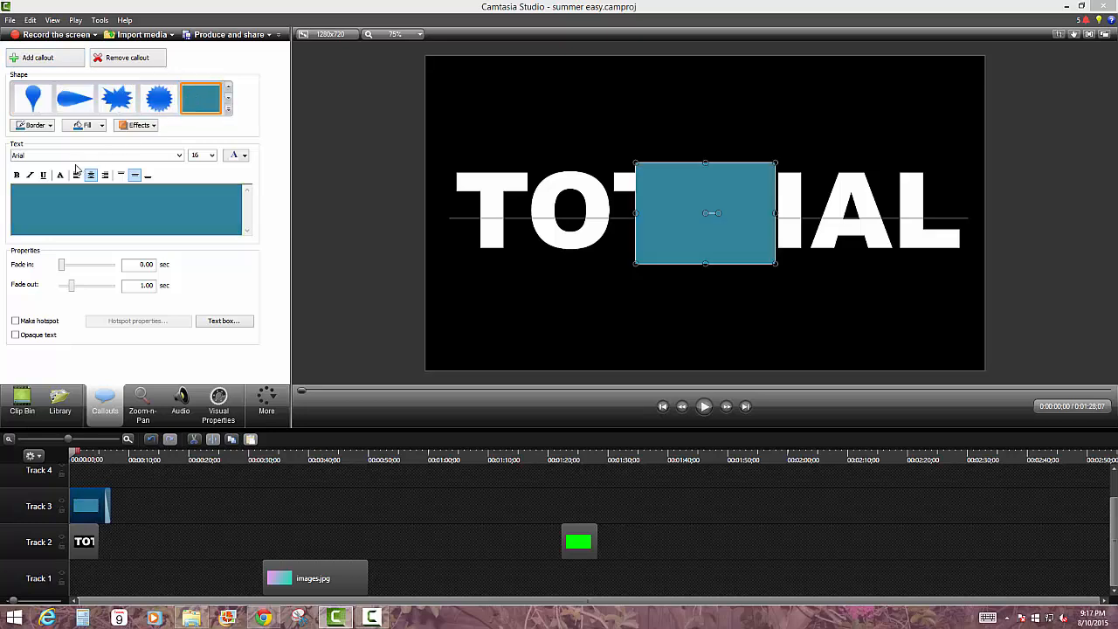
# - Fill the rectangle pure green (R0, G255, B0) and stretch it across the canvas
pyautogui.click(86, 125)
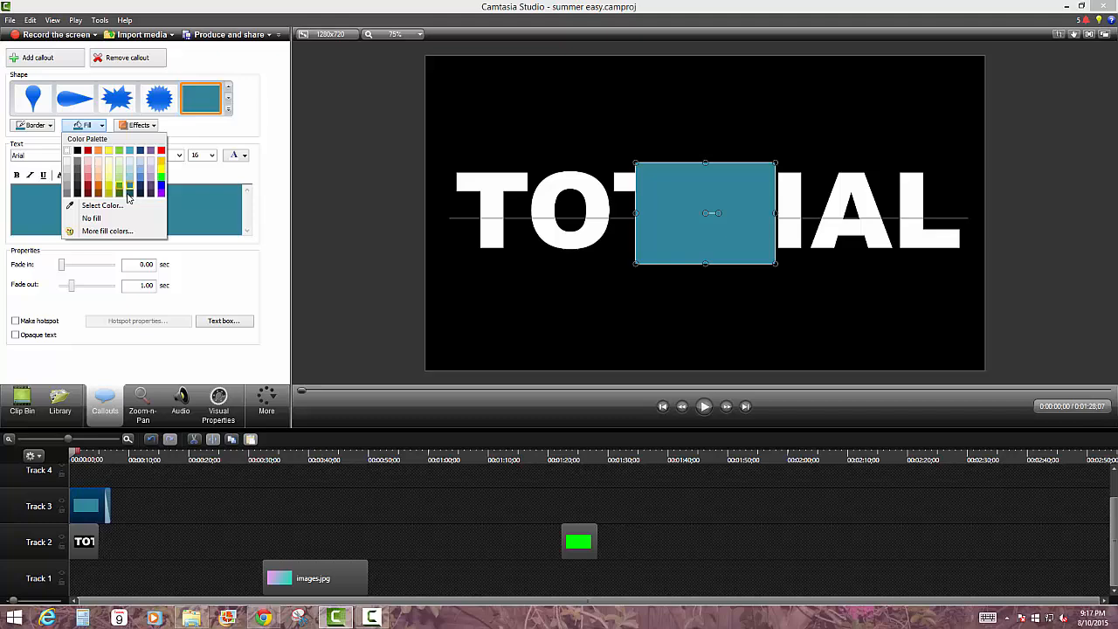
pyautogui.moveTo(91, 218)
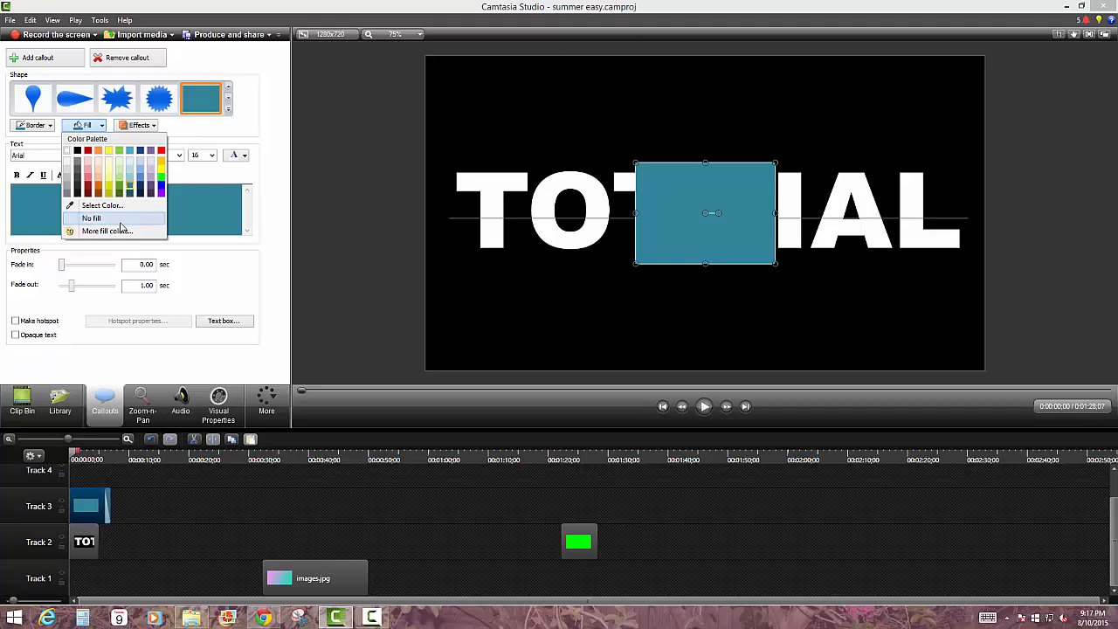
pyautogui.click(107, 231)
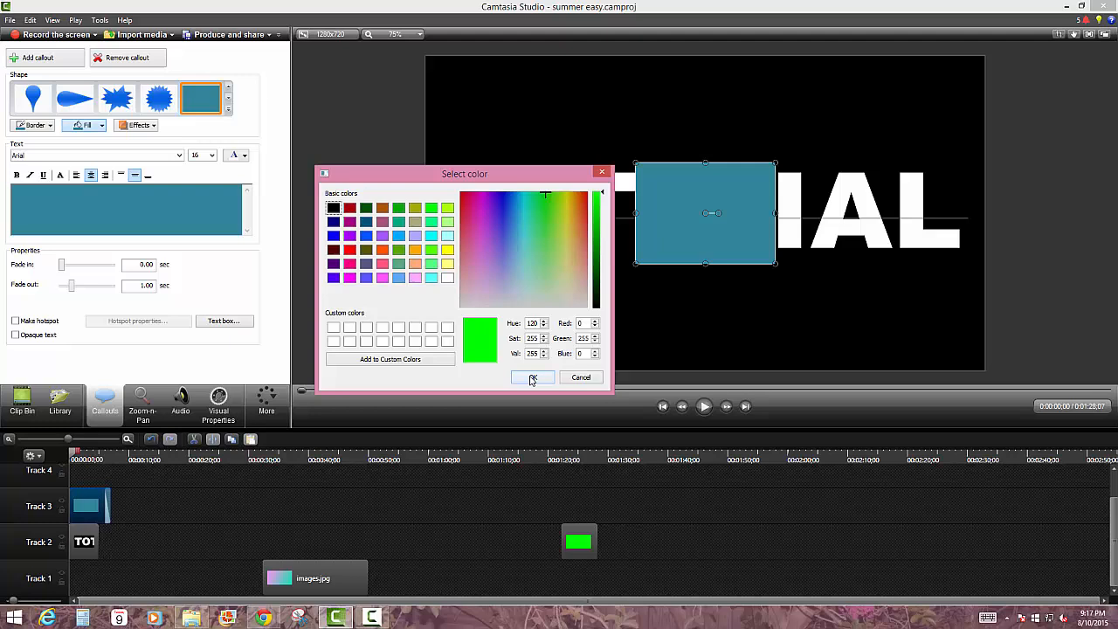
pyautogui.click(532, 377)
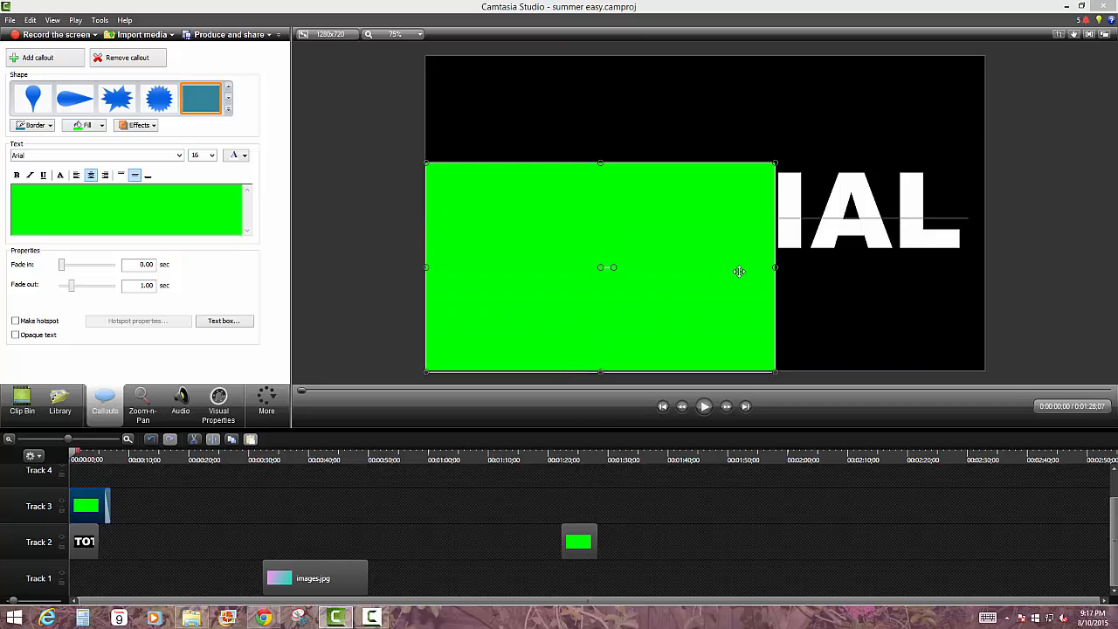
pyautogui.moveTo(773, 267); pyautogui.dragTo(999, 267)
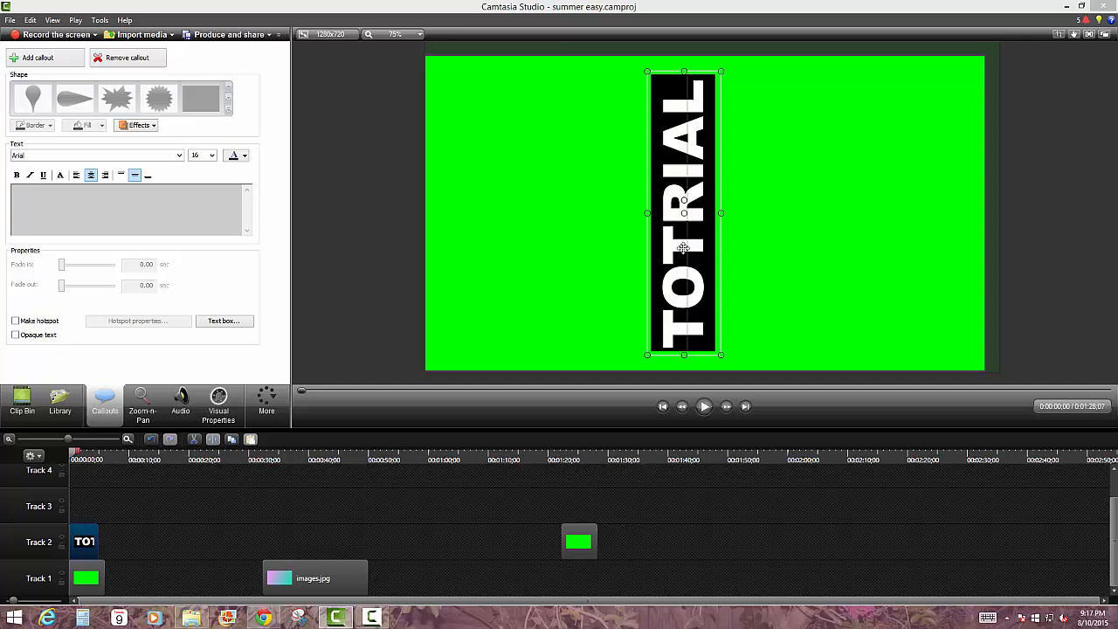
# - Add a Fold transition to the end of the TOTRIAL clip and start the preview
pyautogui.click(266, 402)
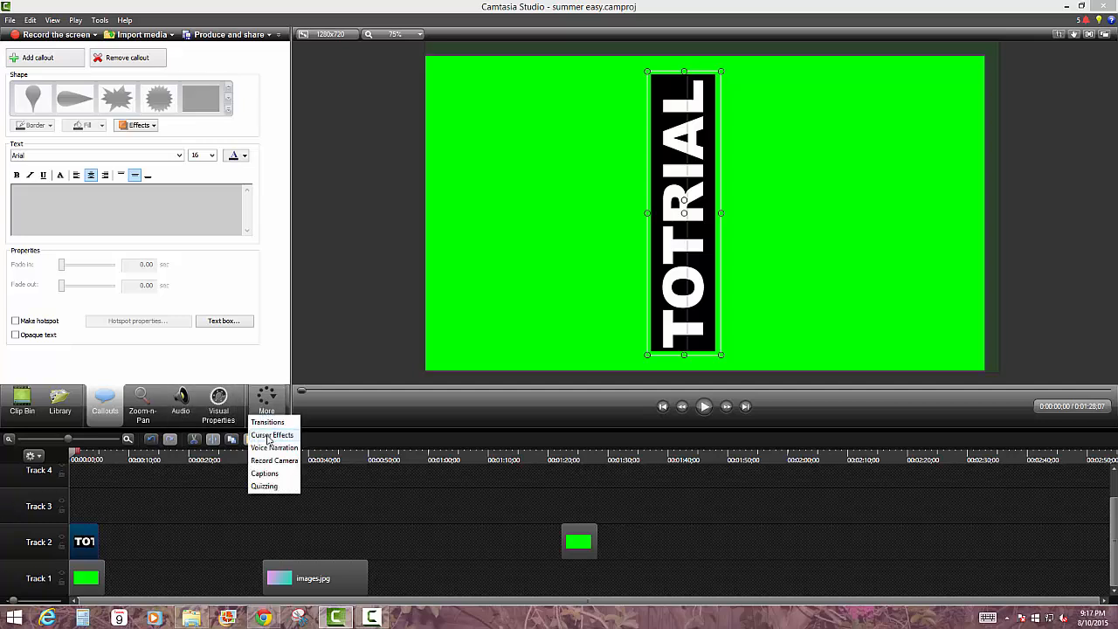
pyautogui.click(267, 422)
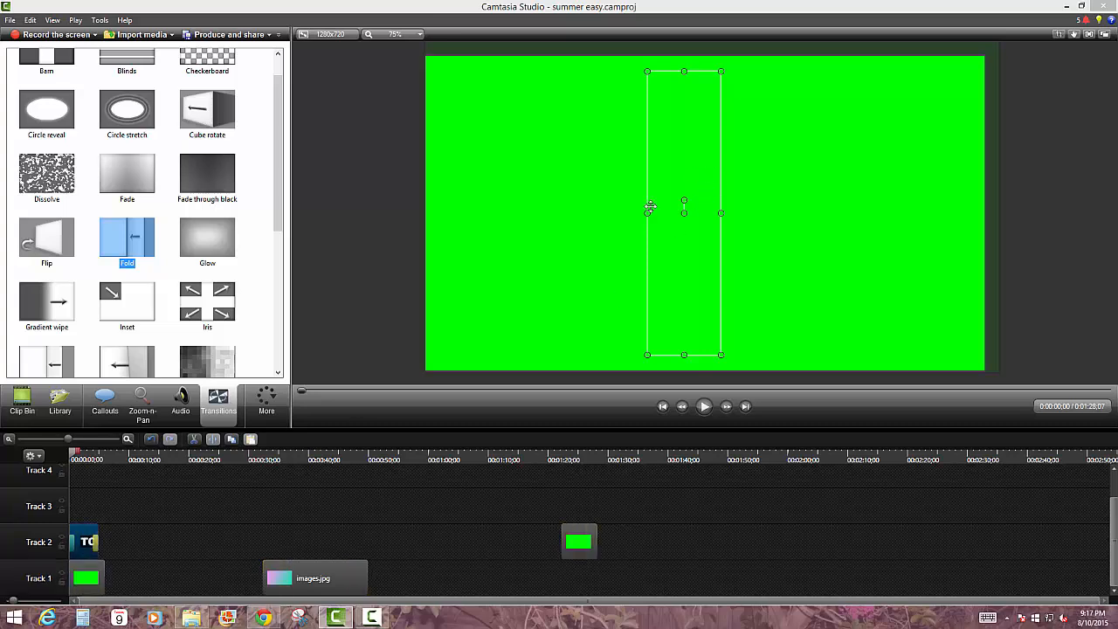
pyautogui.moveTo(4, 500)
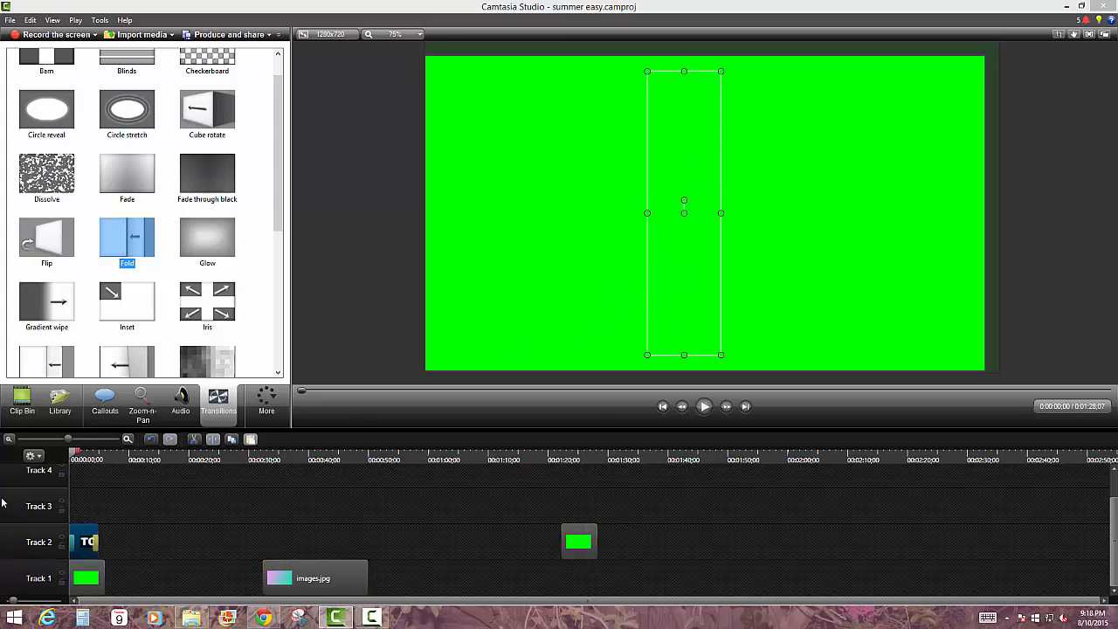
pyautogui.click(703, 406)
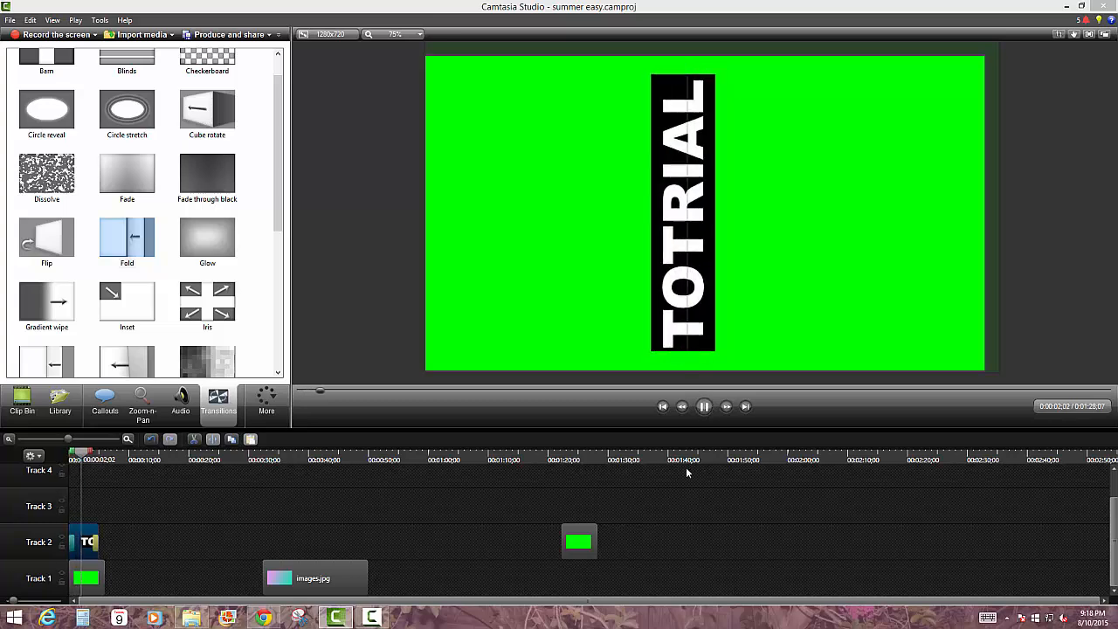
# - Pause playback once the title disappears, then select the green background clip
pyautogui.click(704, 406)
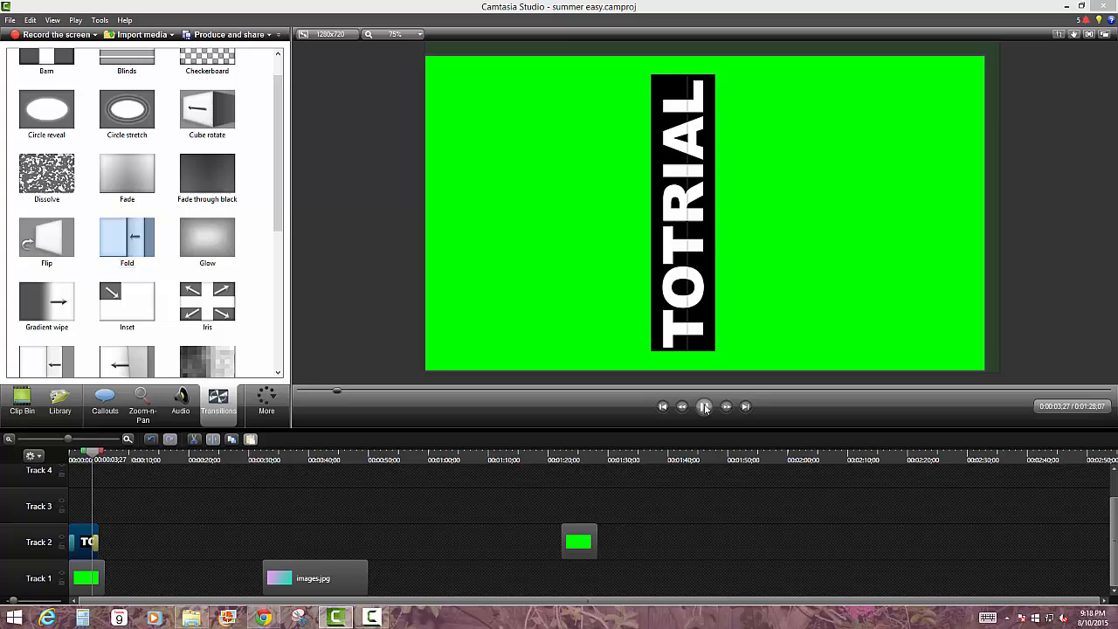
pyautogui.click(703, 406)
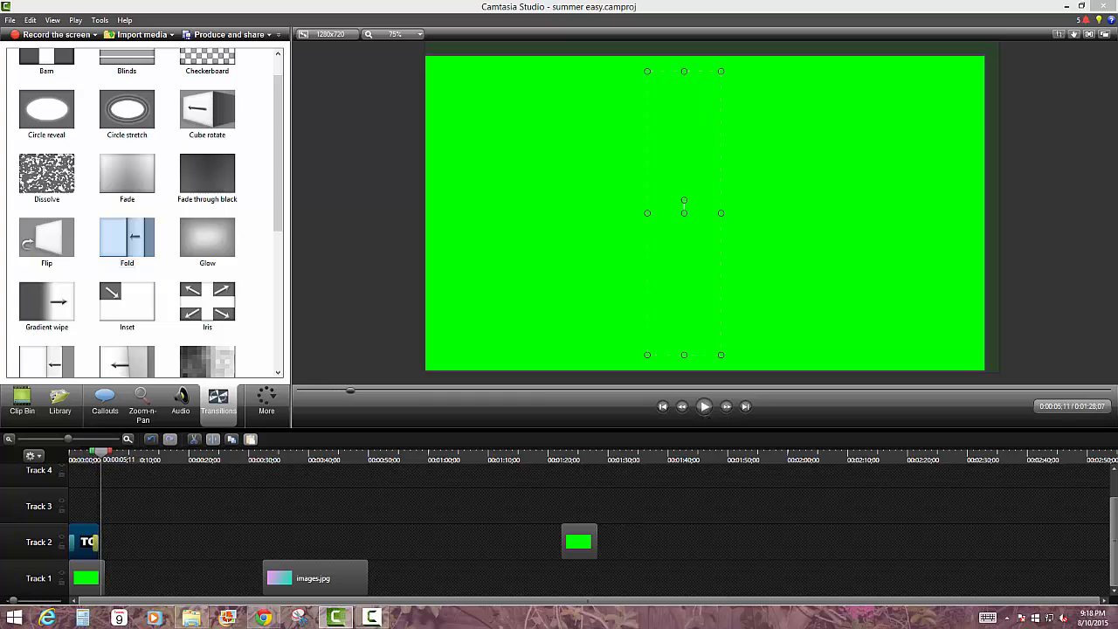
pyautogui.click(12, 17)
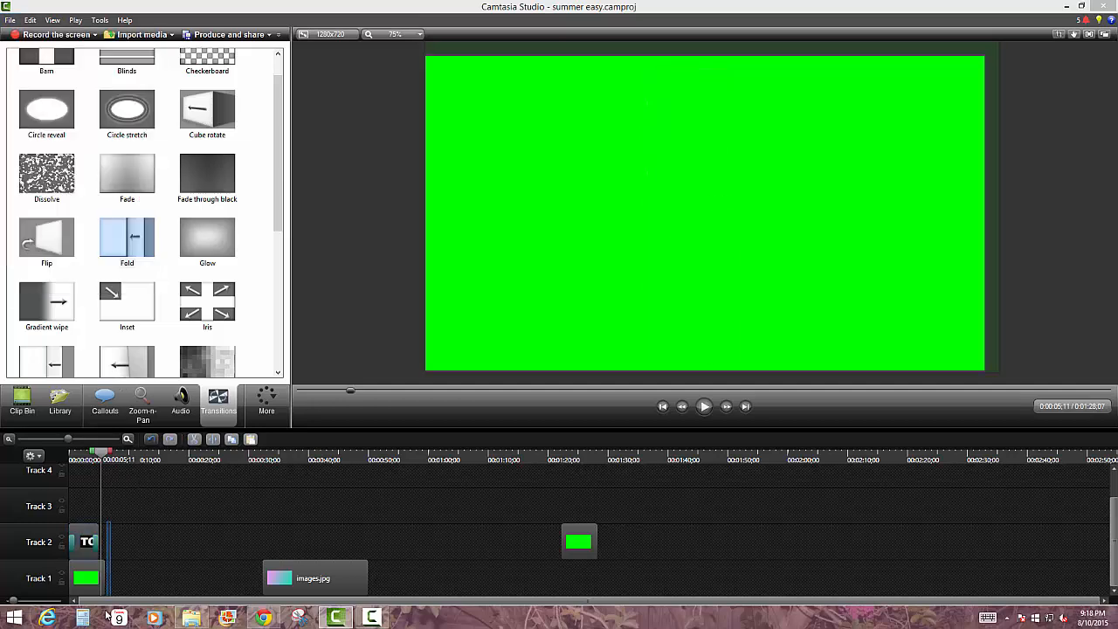
pyautogui.click(86, 578)
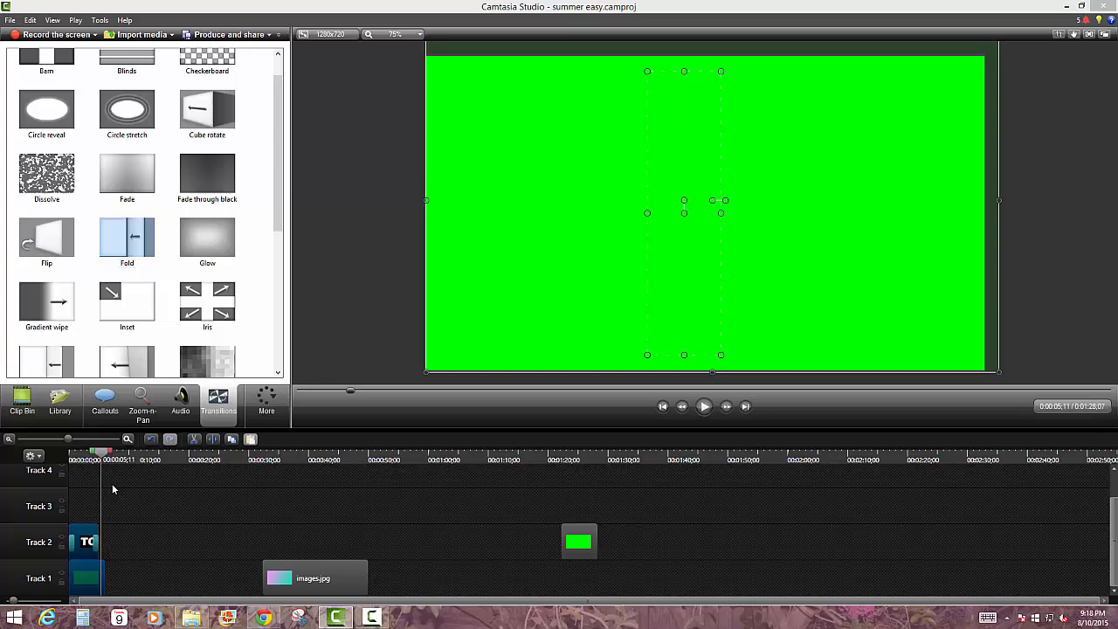
# - Delete the old green clip from the timeline
pyautogui.click(579, 542)
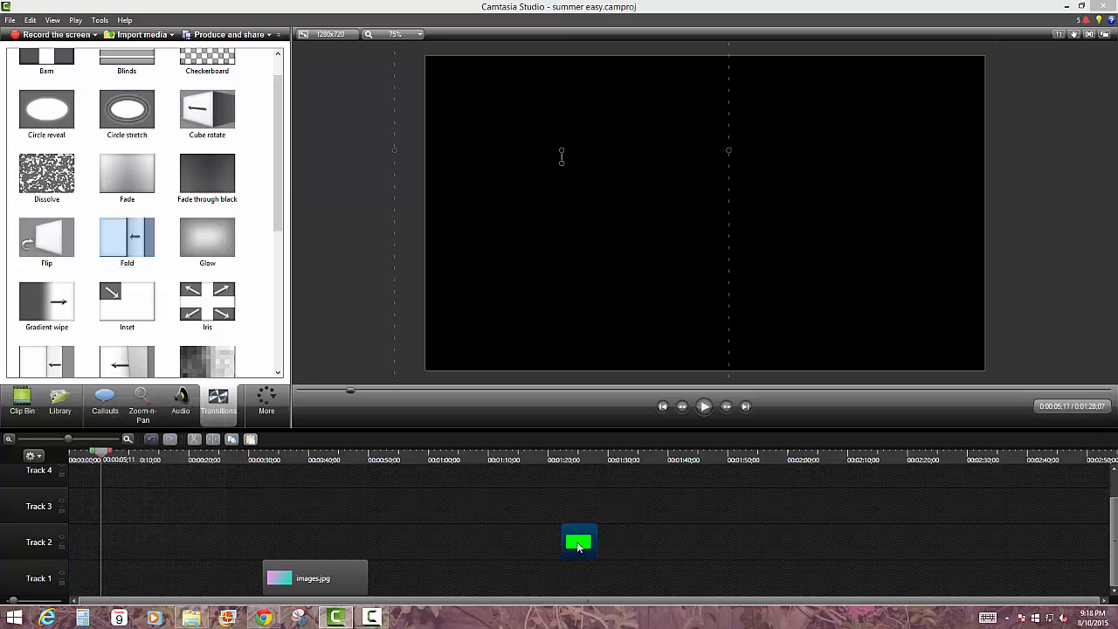
pyautogui.rightClick(578, 542)
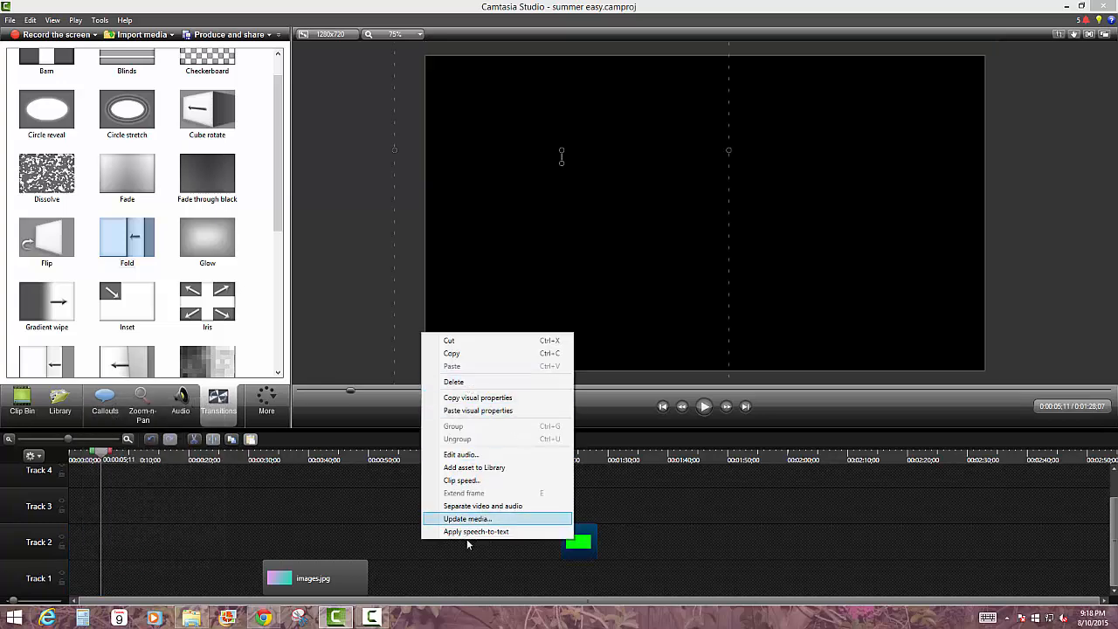
pyautogui.click(466, 518)
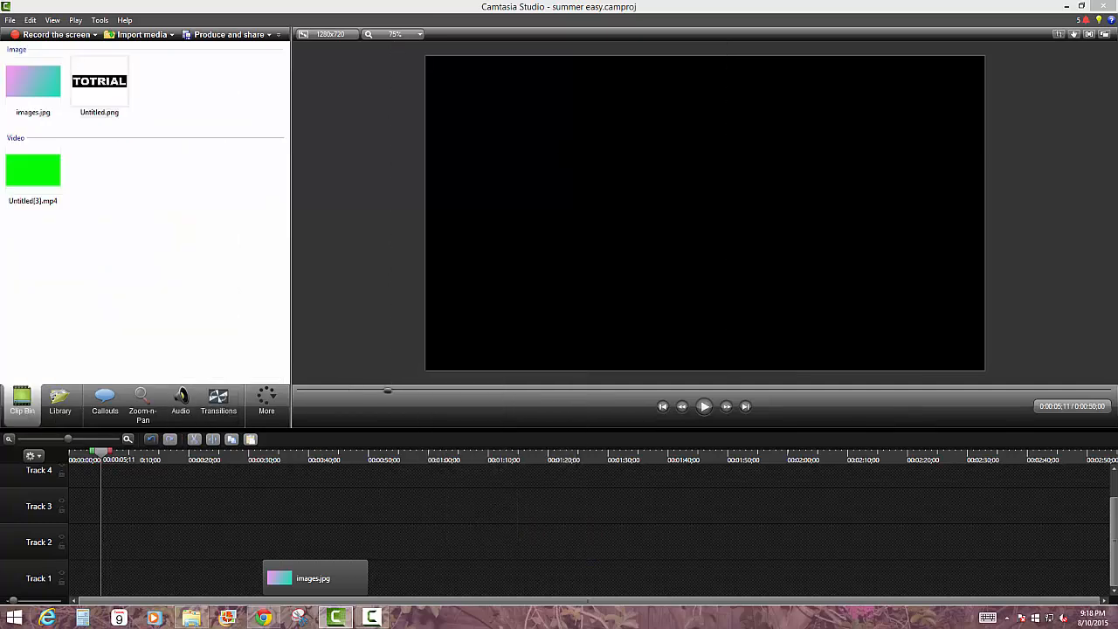
# - Place Untitled(3).mp4 at the timeline start with images.jpg on the track beneath
pyautogui.click(33, 170)
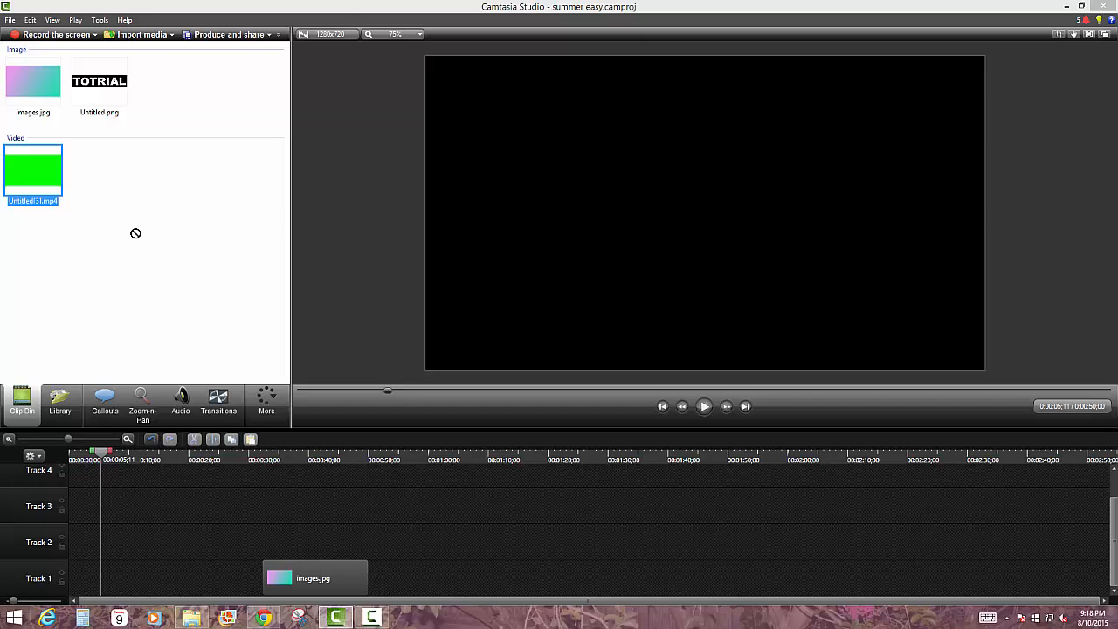
pyautogui.moveTo(34, 170); pyautogui.dragTo(105, 577)
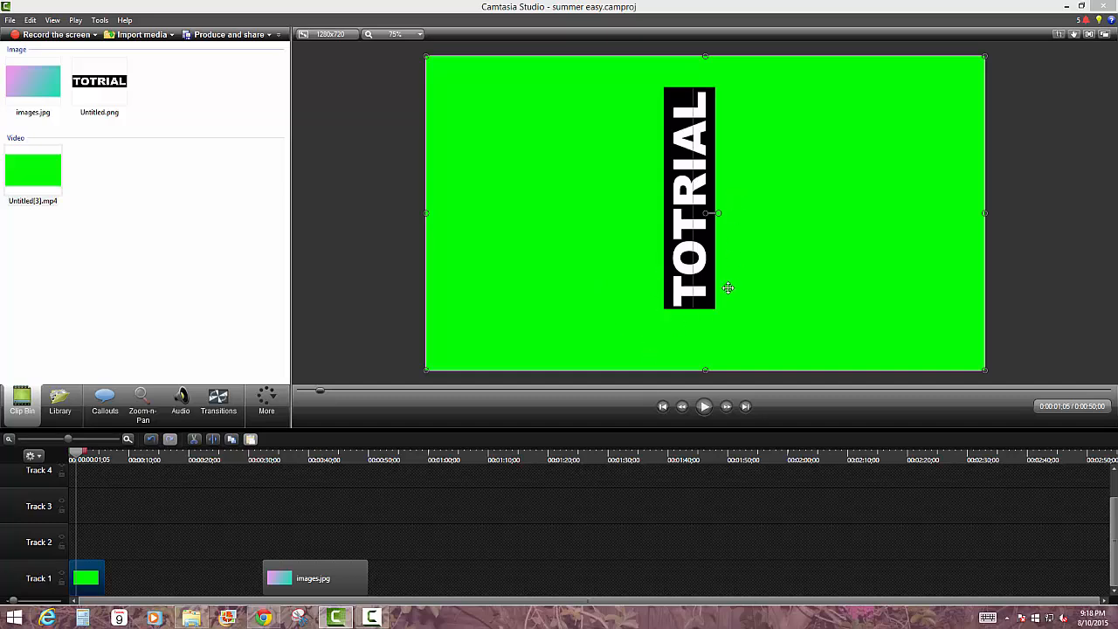
pyautogui.moveTo(314, 577); pyautogui.dragTo(297, 577)
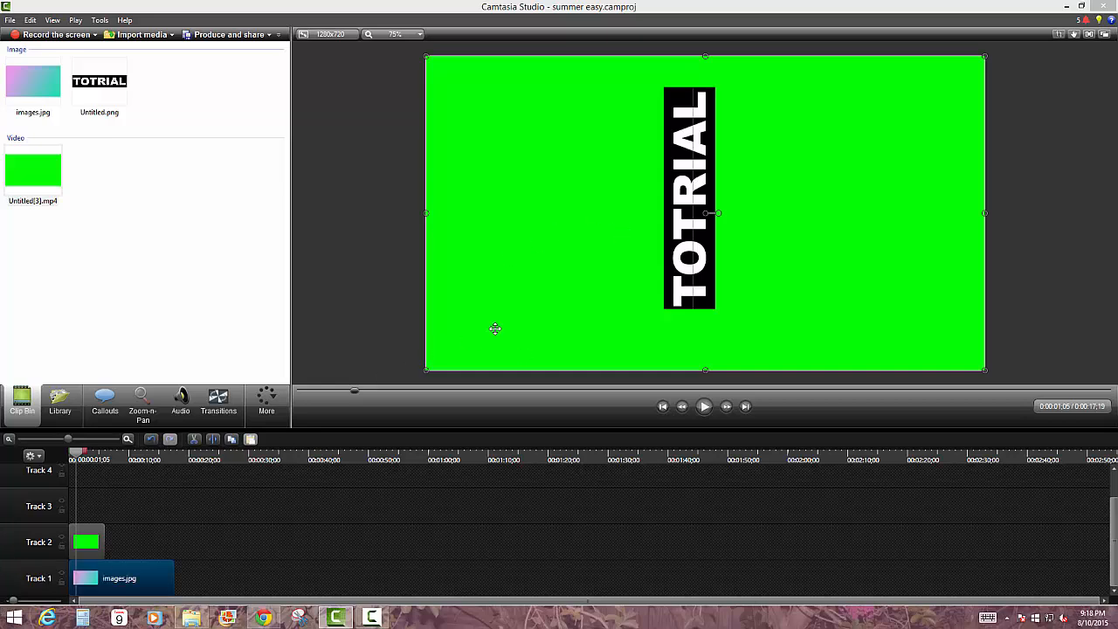
pyautogui.moveTo(228, 378)
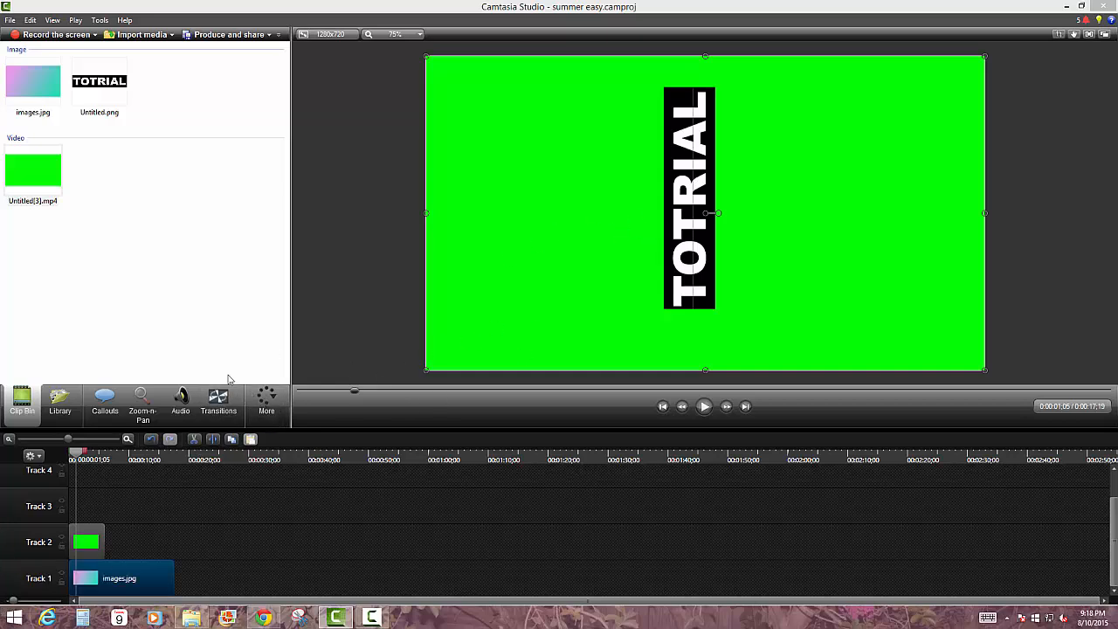
# - Enable Remove a color in Visual Properties and key out green
pyautogui.click(266, 400)
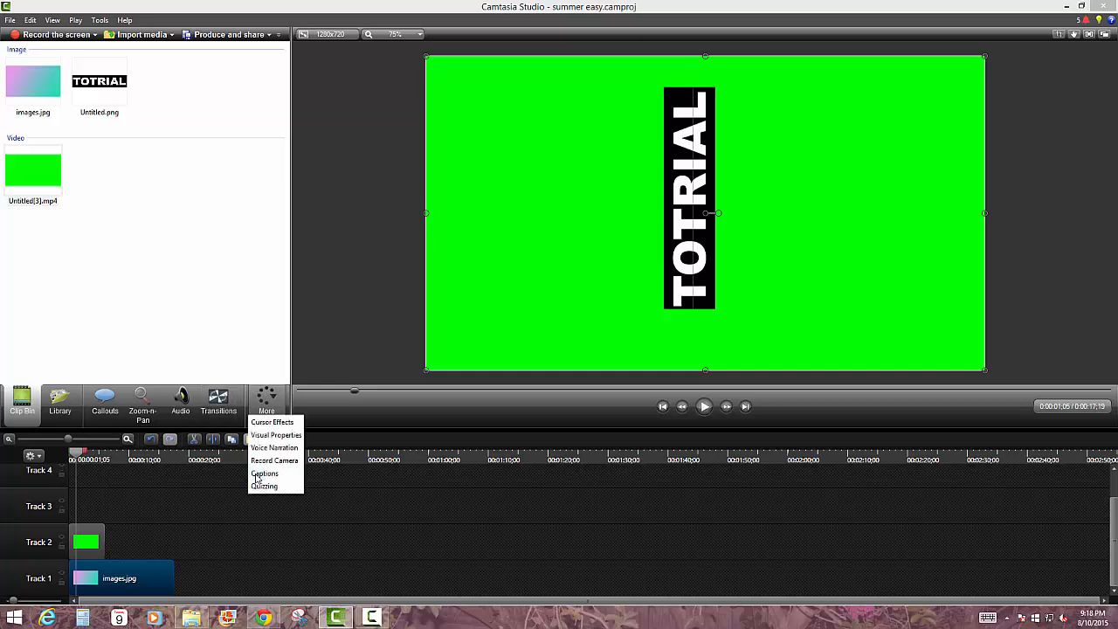
pyautogui.click(275, 435)
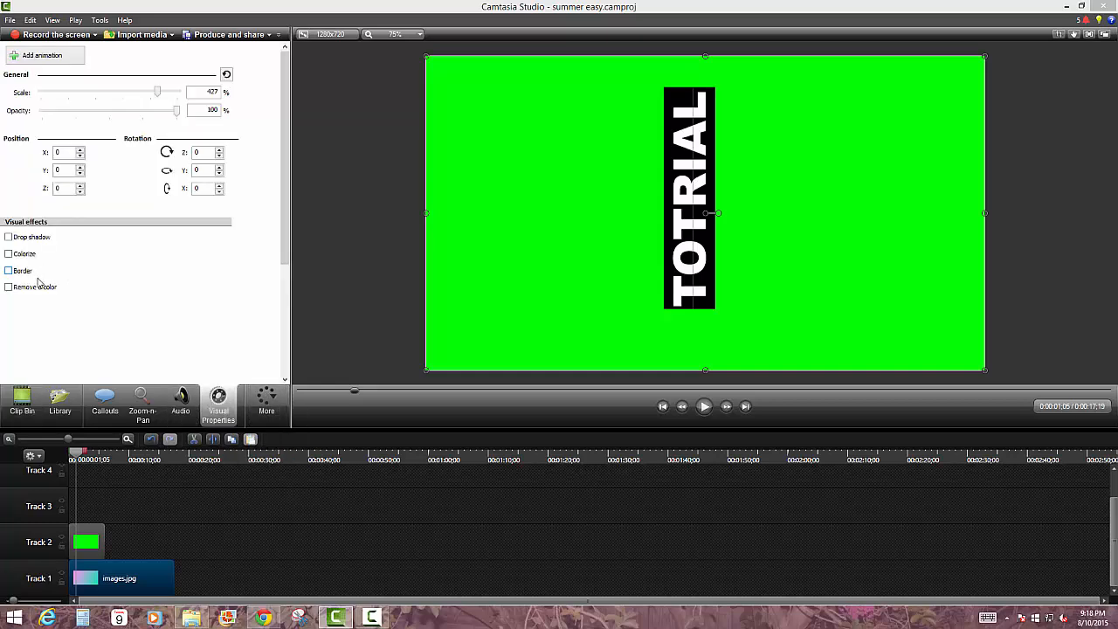
pyautogui.click(7, 287)
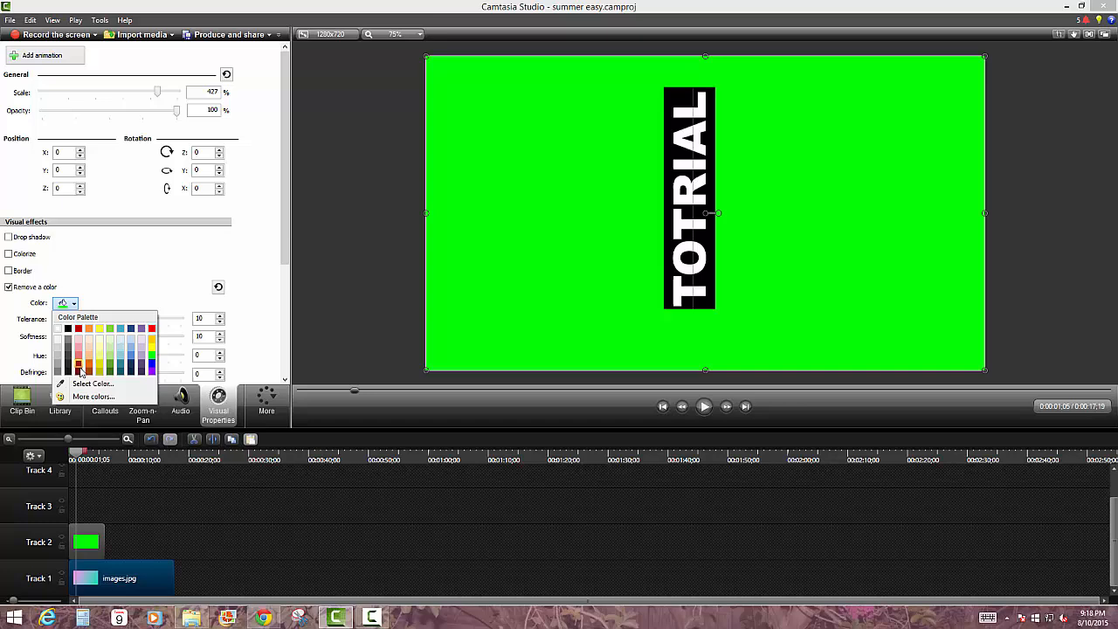
pyautogui.click(78, 367)
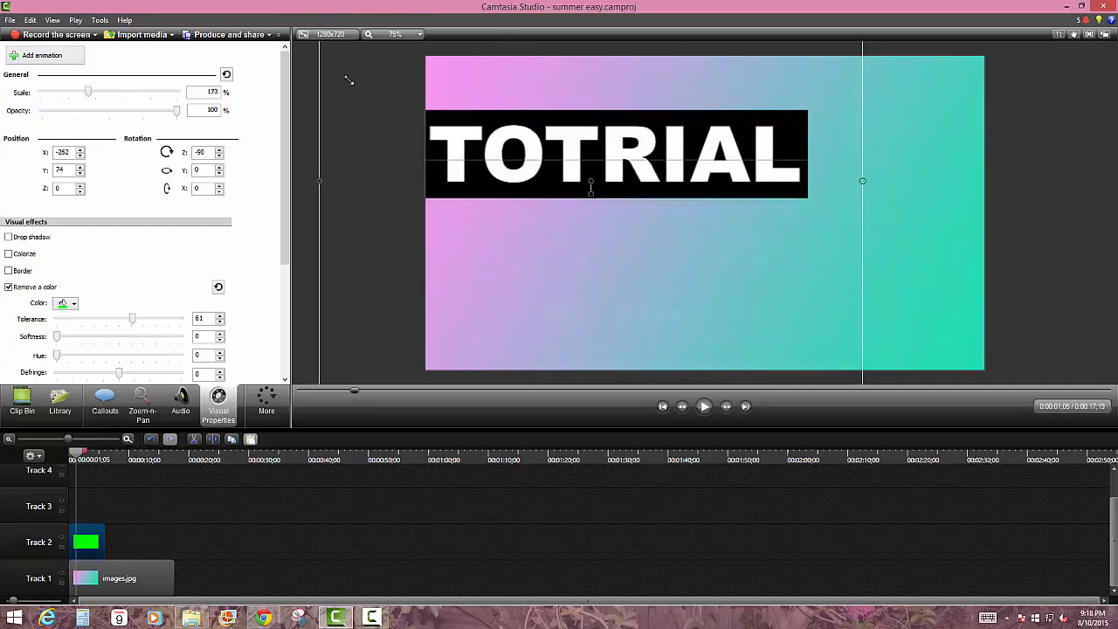
# - Shrink the TOTRIAL bar, move it to the upper left, and play the preview
pyautogui.moveTo(590, 153); pyautogui.dragTo(690, 355)
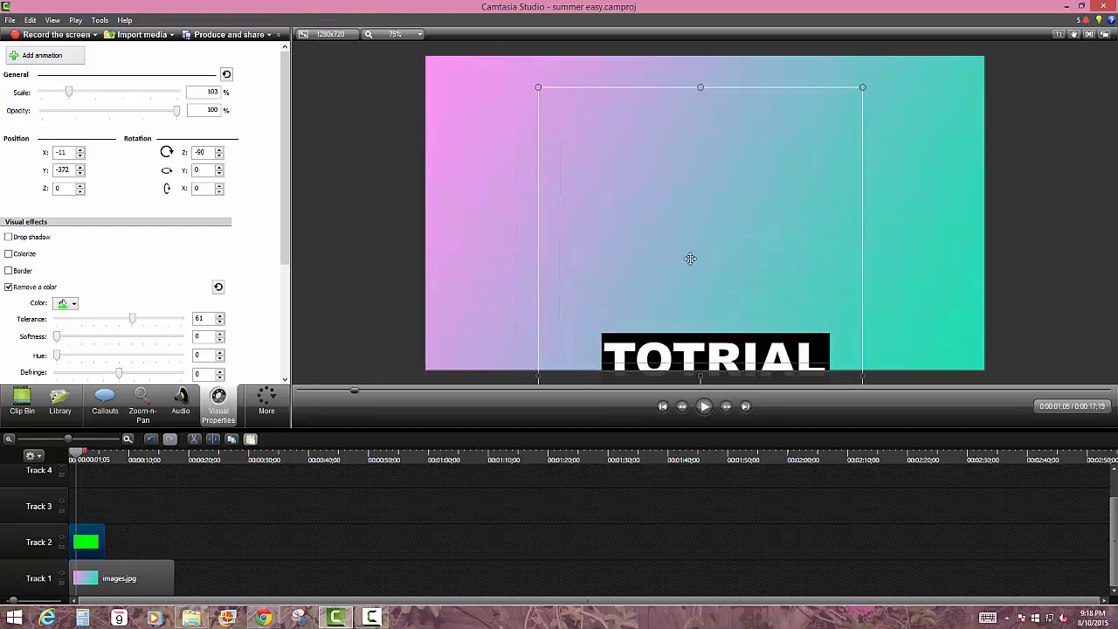
pyautogui.moveTo(698, 350); pyautogui.dragTo(553, 110)
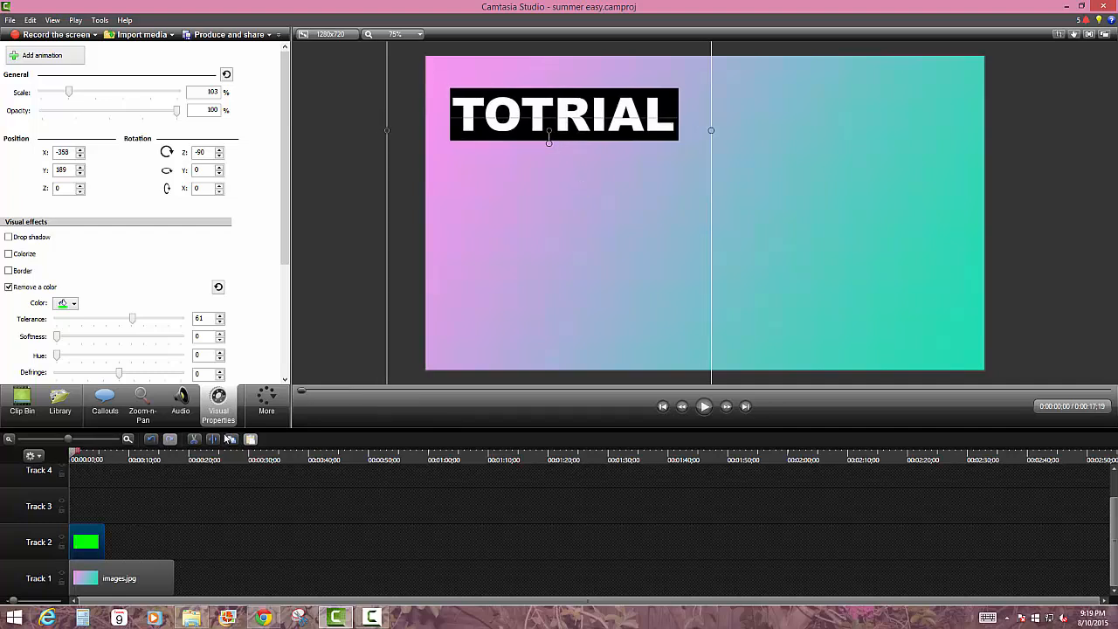
pyautogui.click(703, 406)
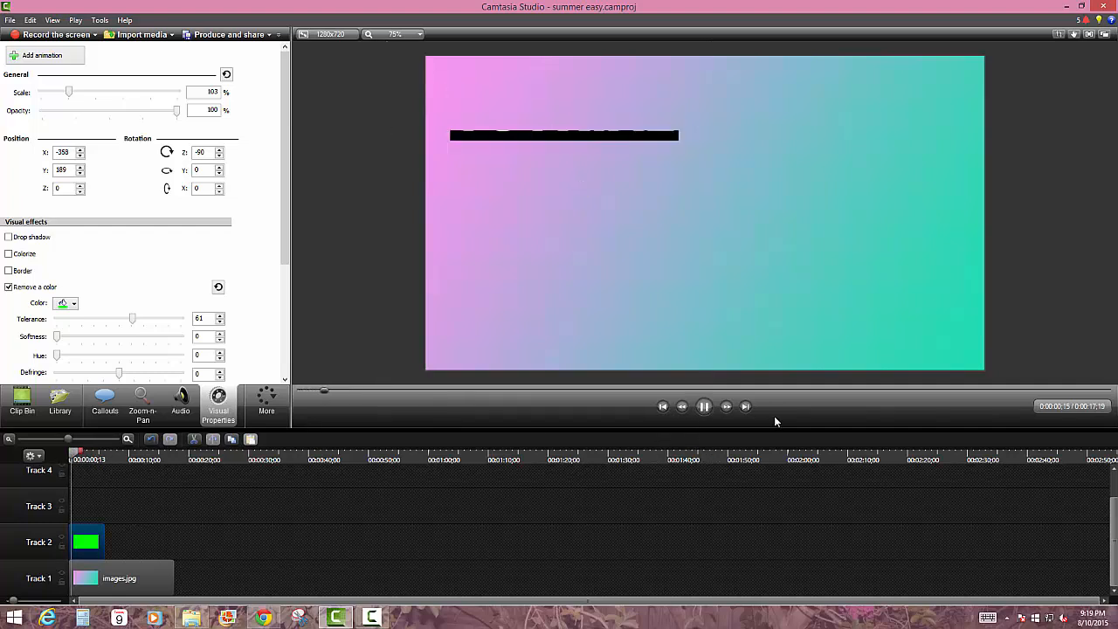